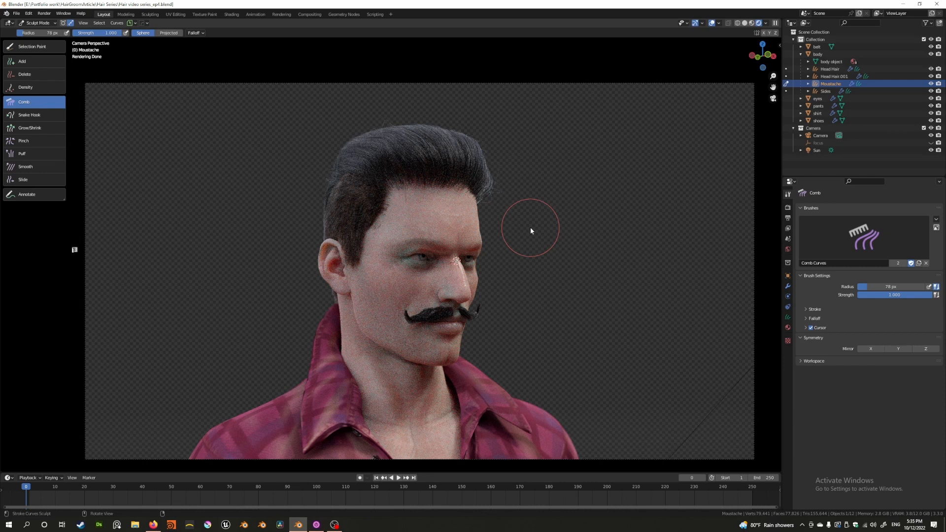
{"action": "mouse_move", "coordinate": [291, 198]}
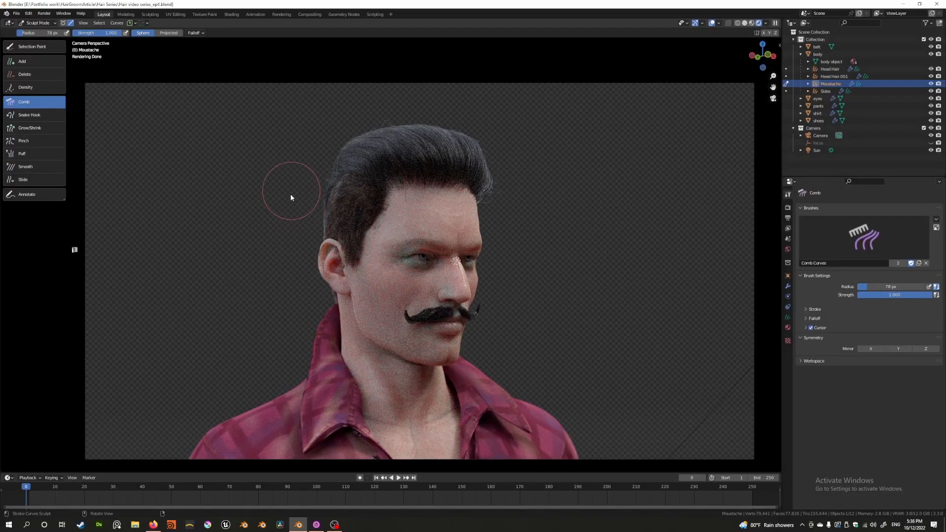
{"action": "mouse_move", "coordinate": [47, 116]}
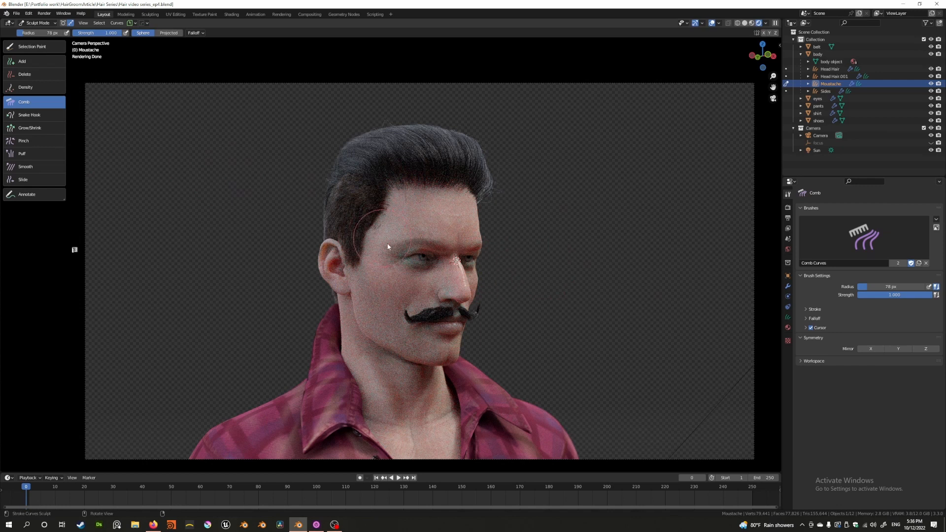
{"action": "mouse_move", "coordinate": [392, 242]}
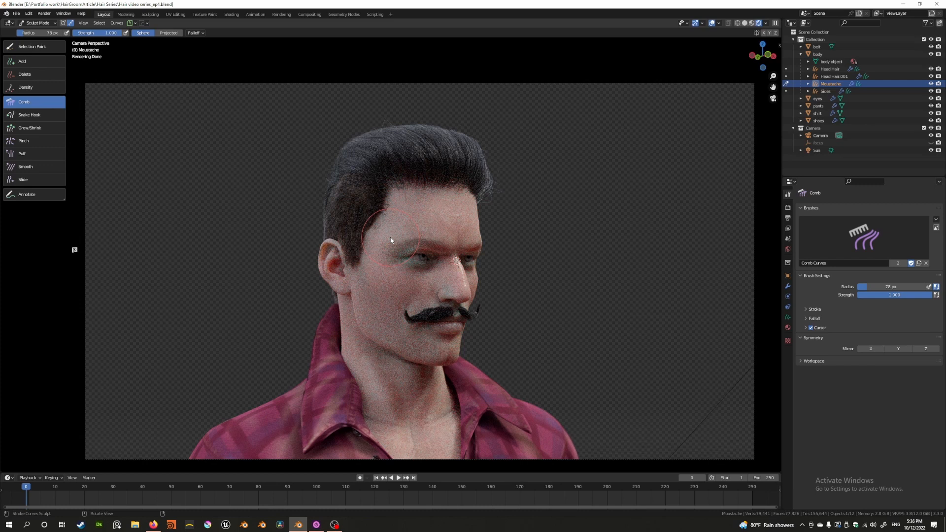
{"action": "mouse_move", "coordinate": [389, 237]}
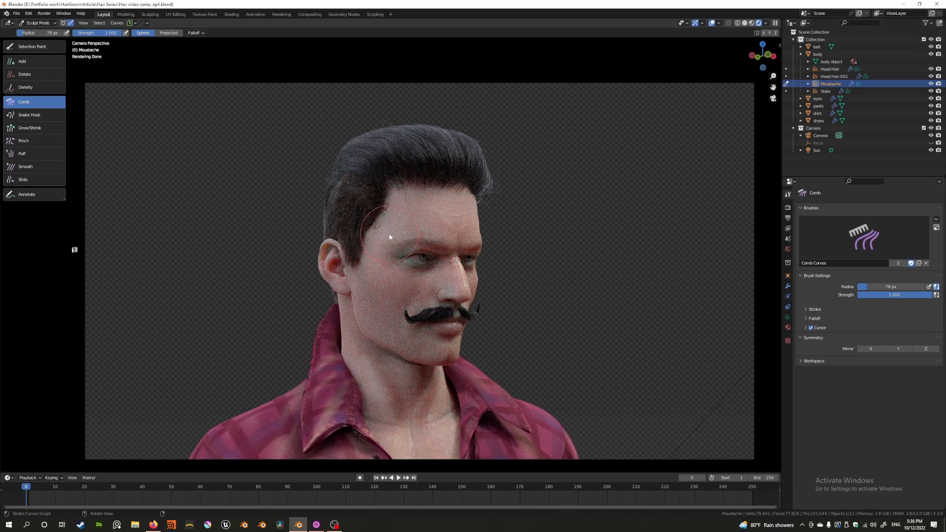
{"action": "mouse_move", "coordinate": [380, 204]}
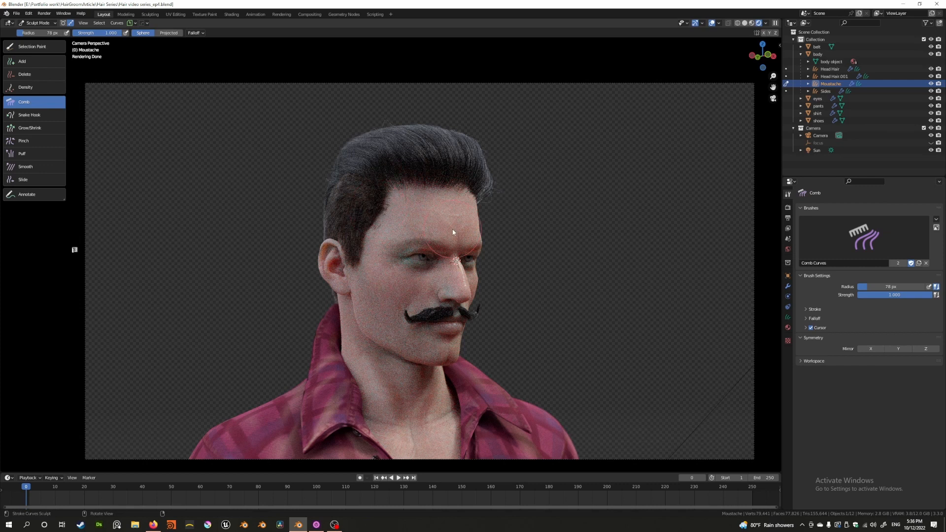
{"action": "mouse_move", "coordinate": [357, 232]}
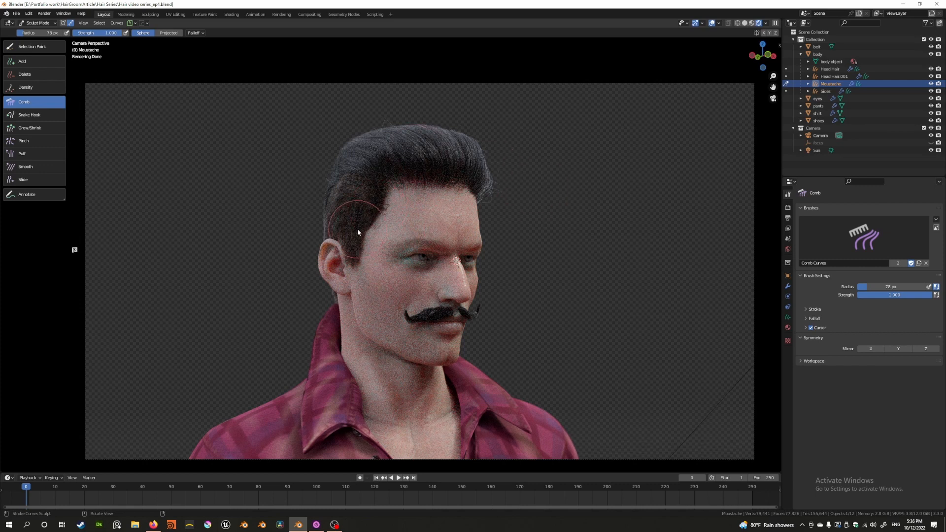
{"action": "mouse_move", "coordinate": [309, 217]}
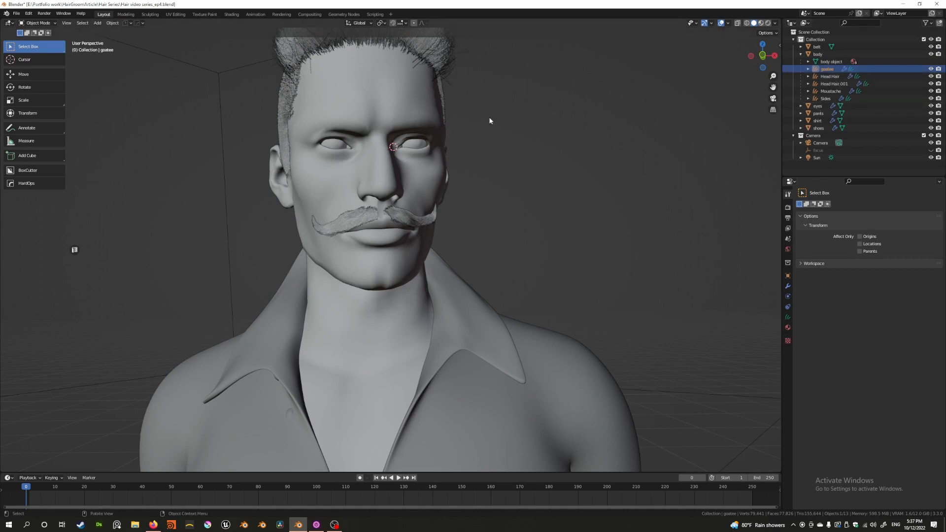
Step: Sculpt the goatee with the Add brush, Interpolate Length turned off
{"action": "left_click", "coordinate": [38, 22]}
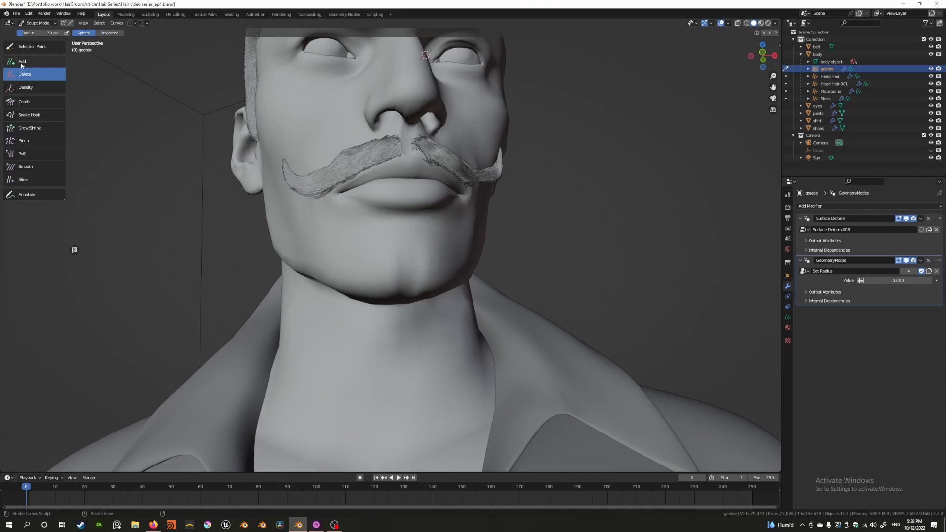
{"action": "left_click", "coordinate": [22, 61]}
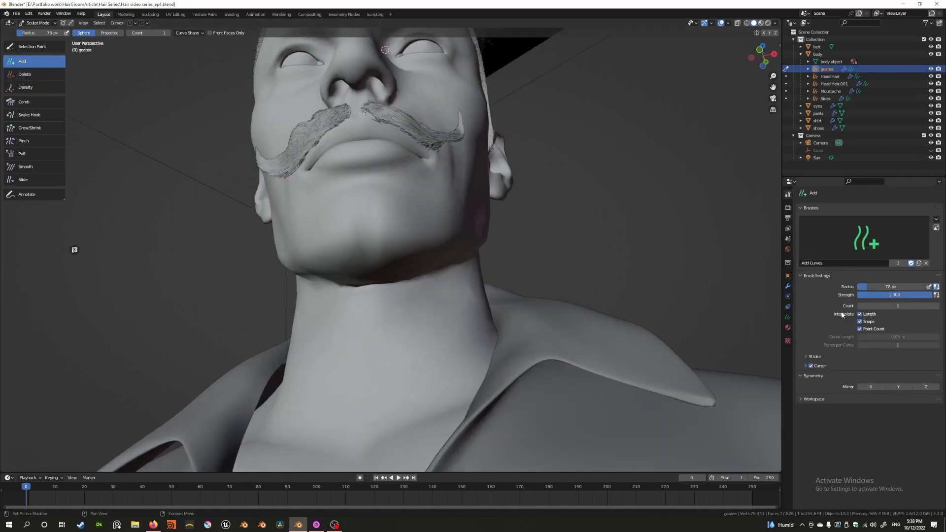
{"action": "left_click", "coordinate": [859, 313]}
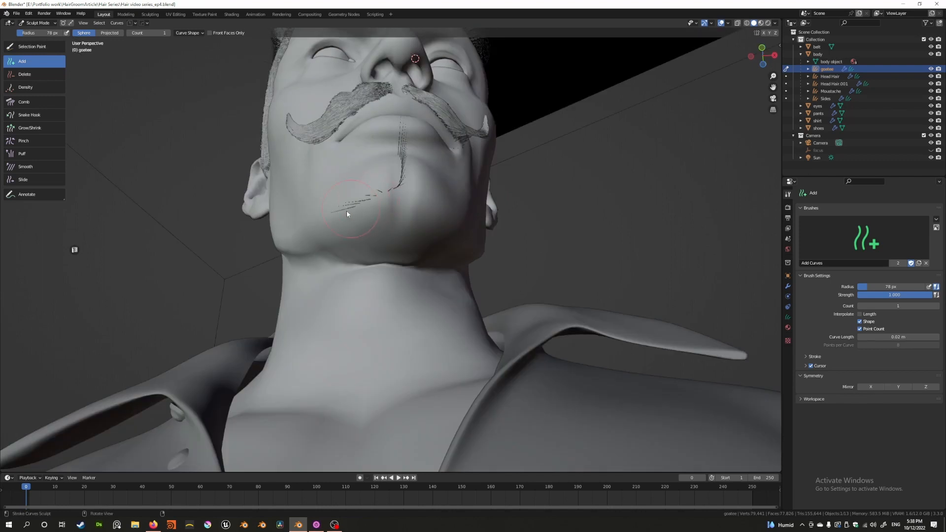
Step: Fill the chin using the Density brush, then shape the strands with the Comb brush
{"action": "left_click", "coordinate": [25, 86]}
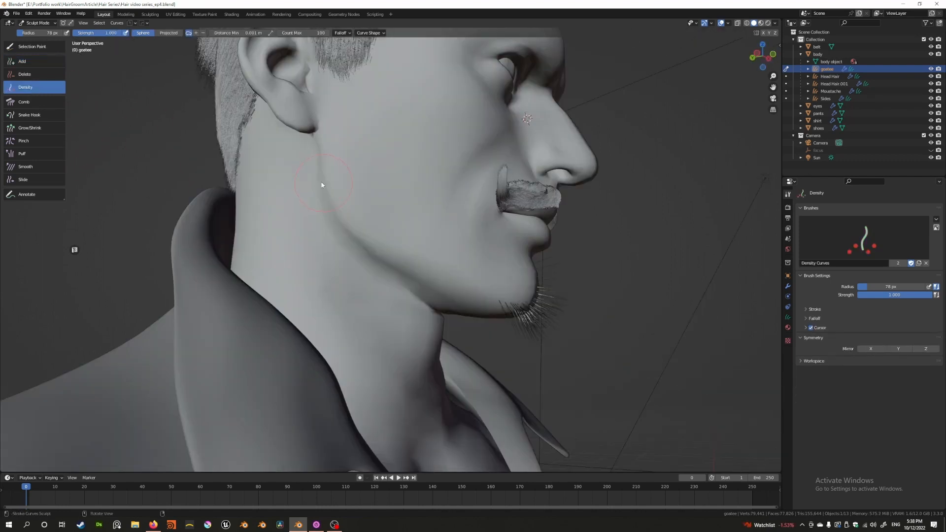
{"action": "left_click", "coordinate": [24, 102]}
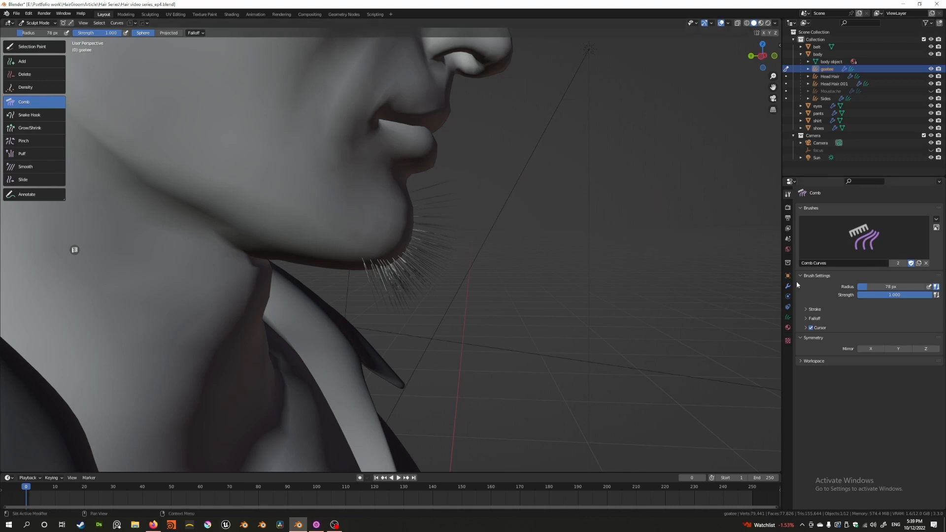
{"action": "mouse_move", "coordinate": [456, 243]}
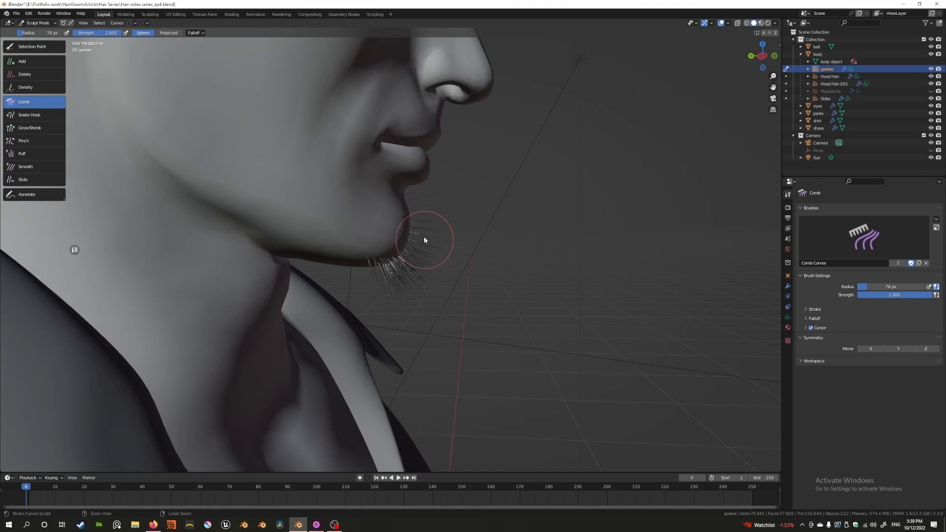
{"action": "mouse_move", "coordinate": [417, 228]}
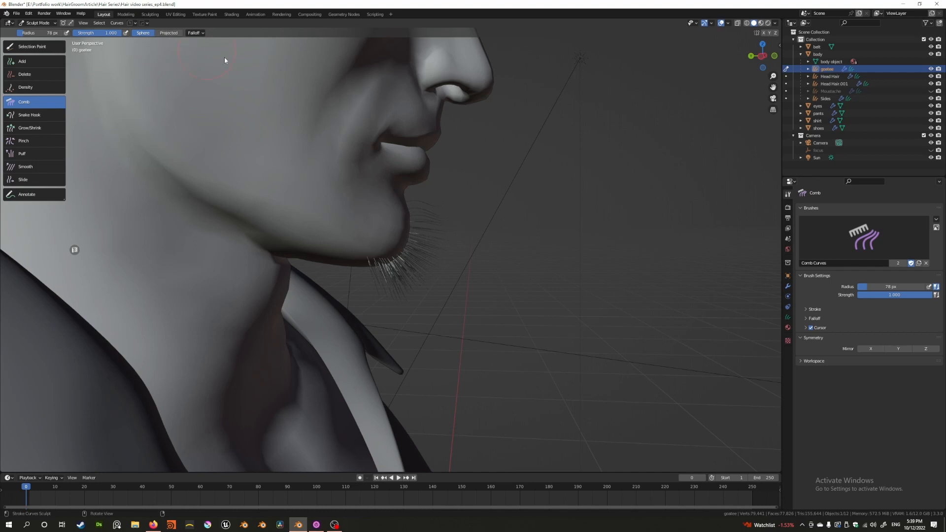
{"action": "mouse_move", "coordinate": [451, 132]}
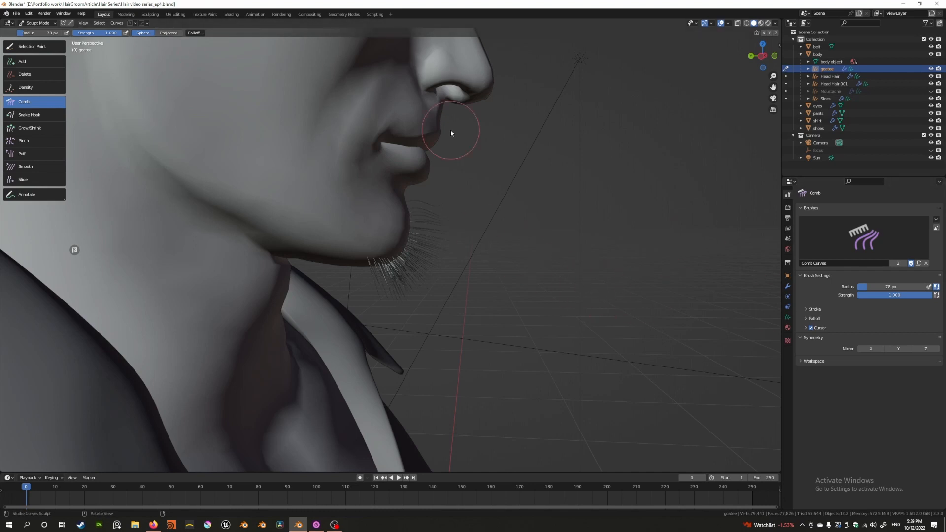
{"action": "left_click", "coordinate": [194, 32]}
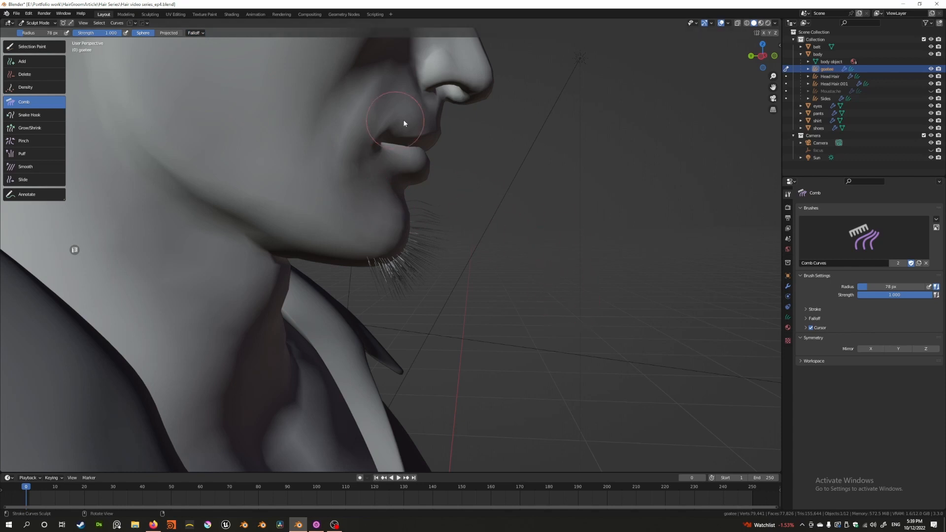
{"action": "mouse_move", "coordinate": [806, 314]}
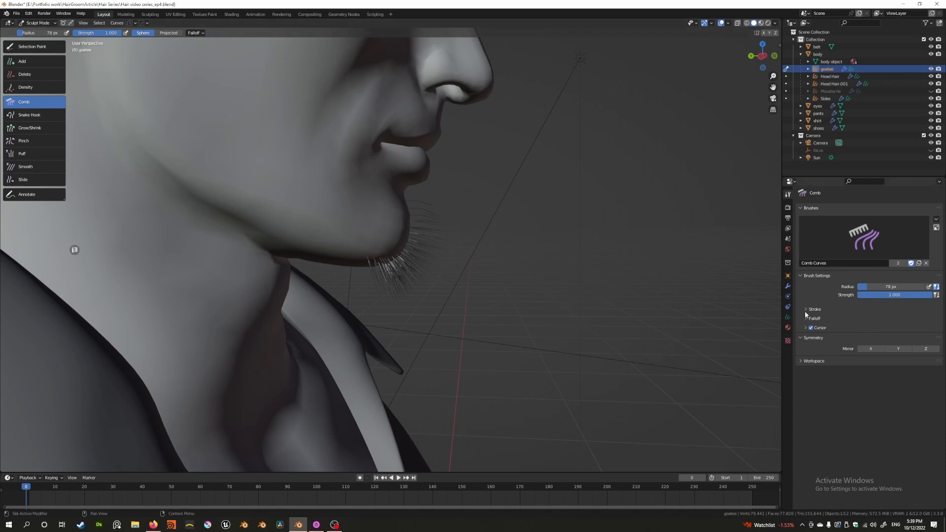
{"action": "mouse_move", "coordinate": [804, 337]}
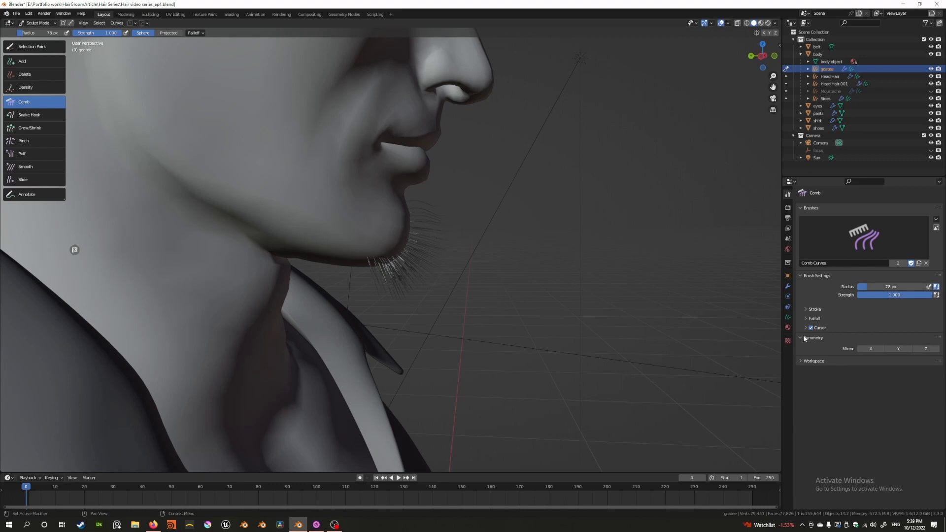
{"action": "mouse_move", "coordinate": [796, 409]}
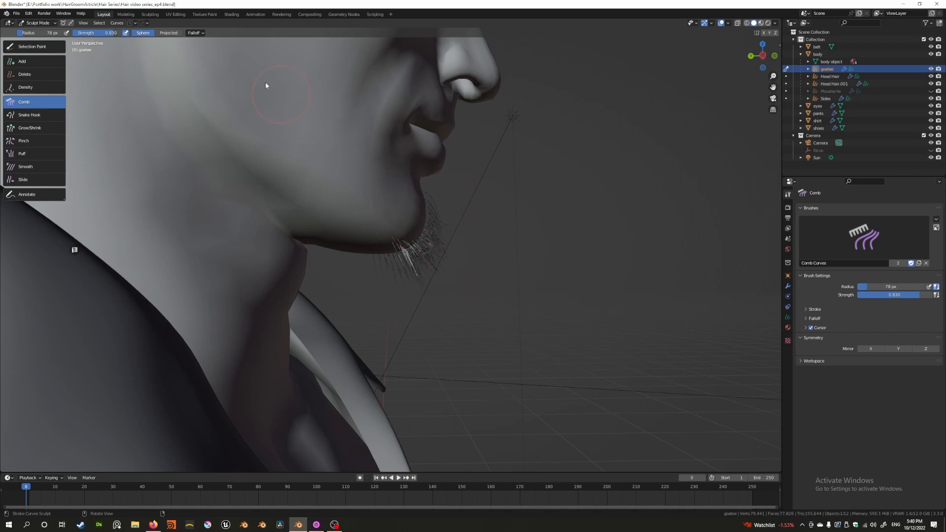
Step: Comb the goatee strands down over the chin at strength 0.83
{"action": "left_click", "coordinate": [194, 33]}
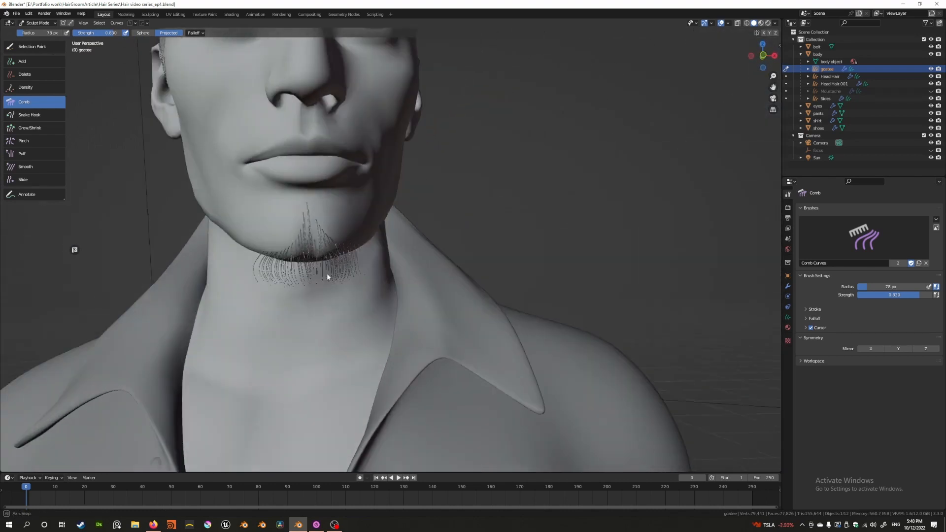
{"action": "left_click", "coordinate": [25, 87]}
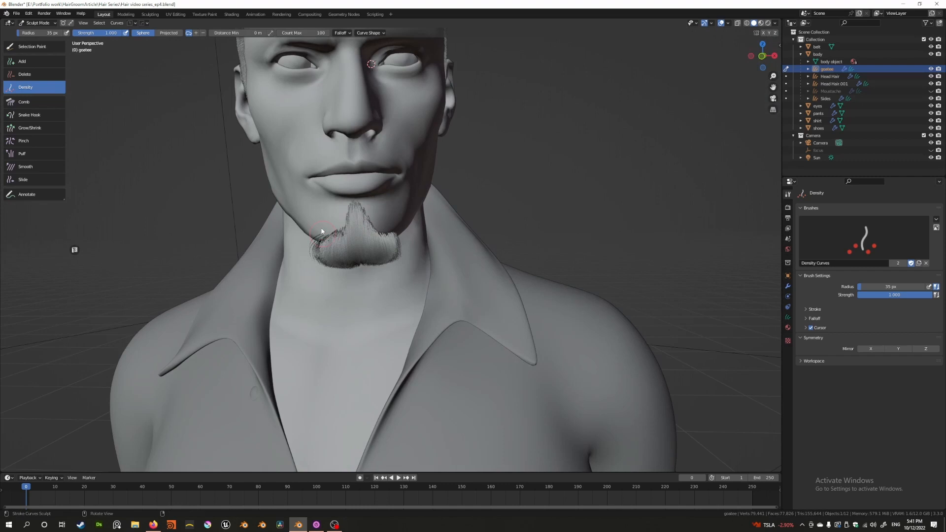
Step: Comb the goatee strands flatter against the chin and jaw
{"action": "left_click", "coordinate": [23, 101]}
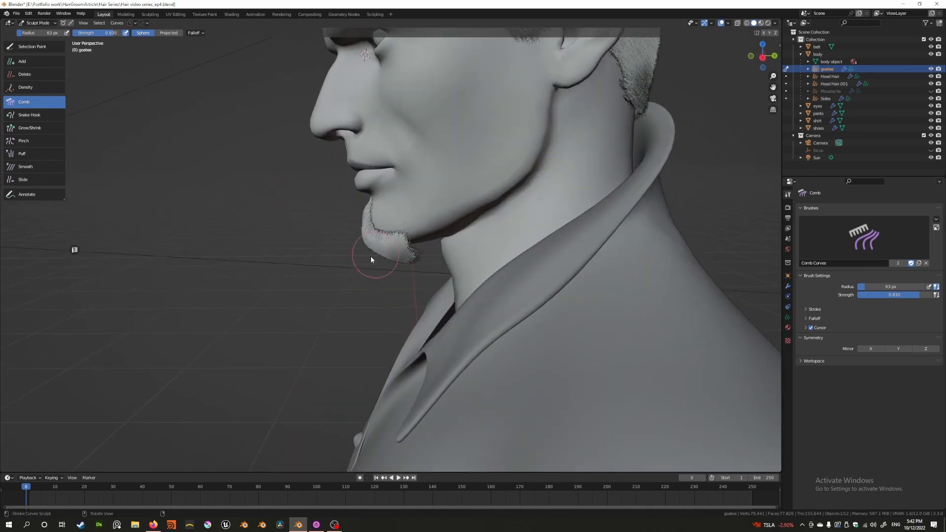
{"action": "mouse_move", "coordinate": [371, 263]}
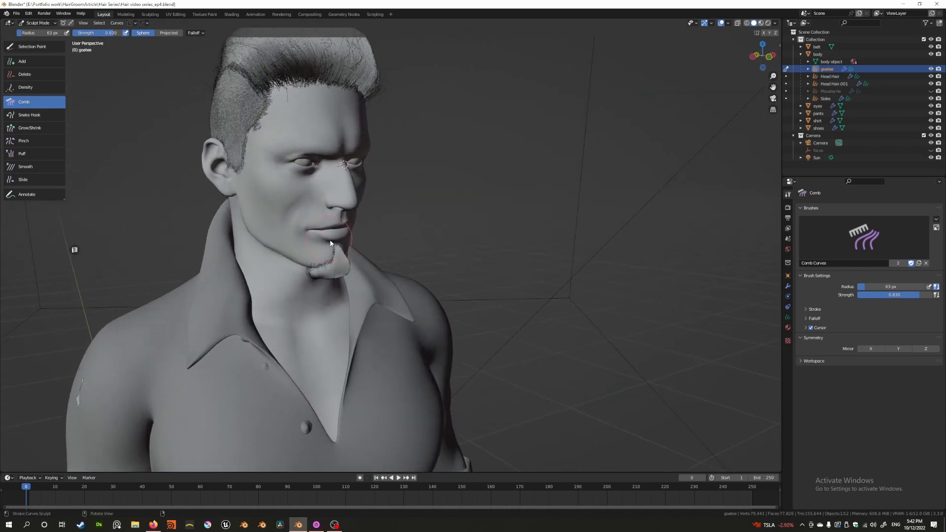
{"action": "left_click_drag", "start_coordinate": [330, 242], "coordinate": [253, 175]}
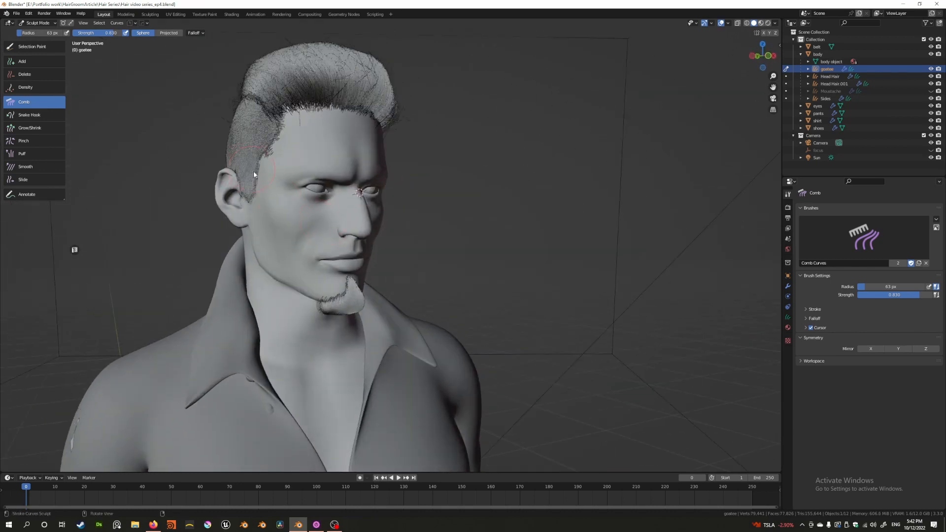
{"action": "mouse_move", "coordinate": [528, 180]}
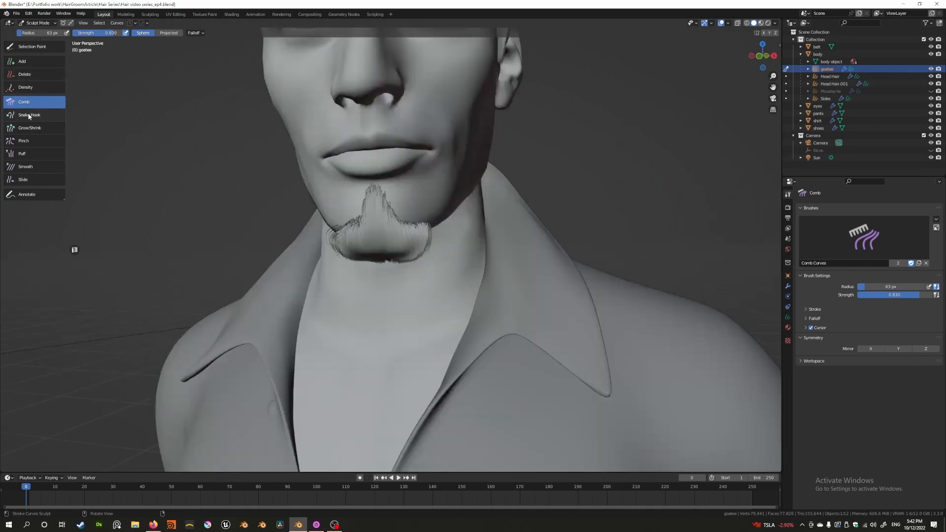
Step: Switch to the Snake Hook brush to pull goatee strands below the chin
{"action": "left_click", "coordinate": [29, 115]}
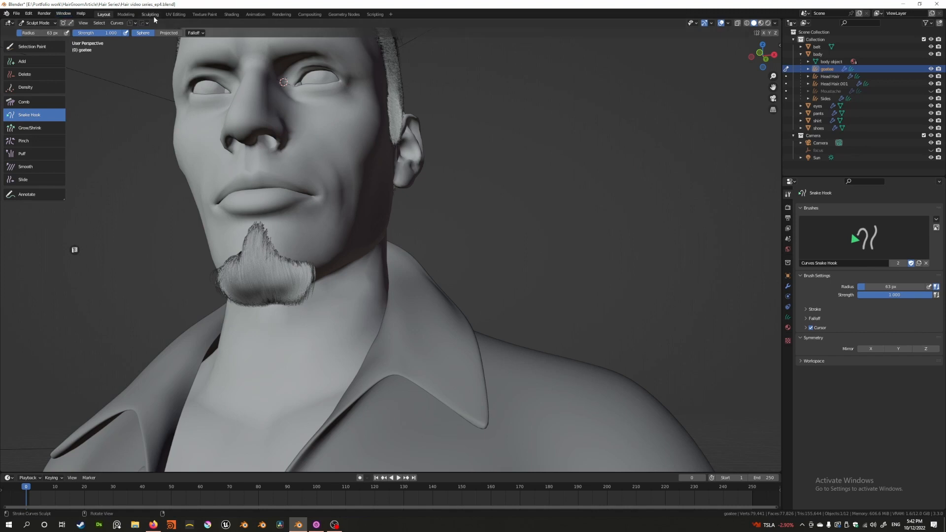
{"action": "mouse_move", "coordinate": [292, 334]}
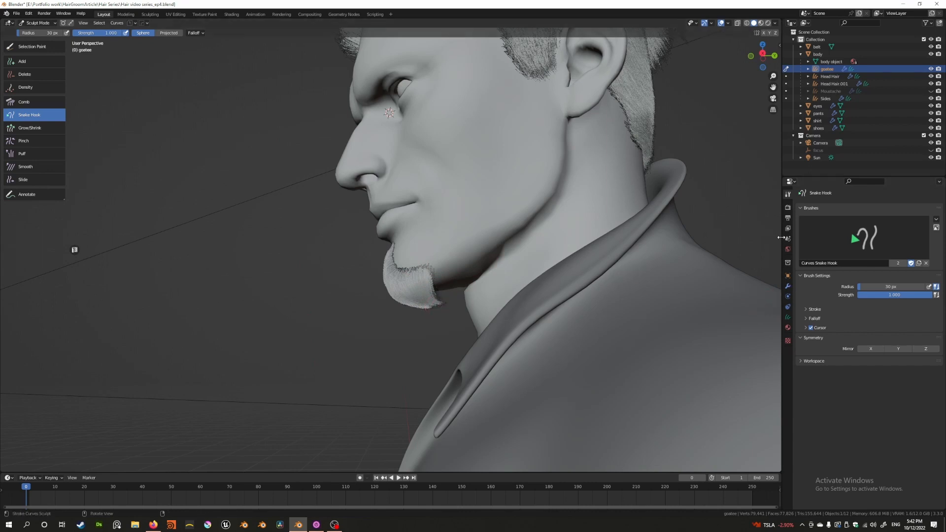
{"action": "mouse_move", "coordinate": [148, 41]}
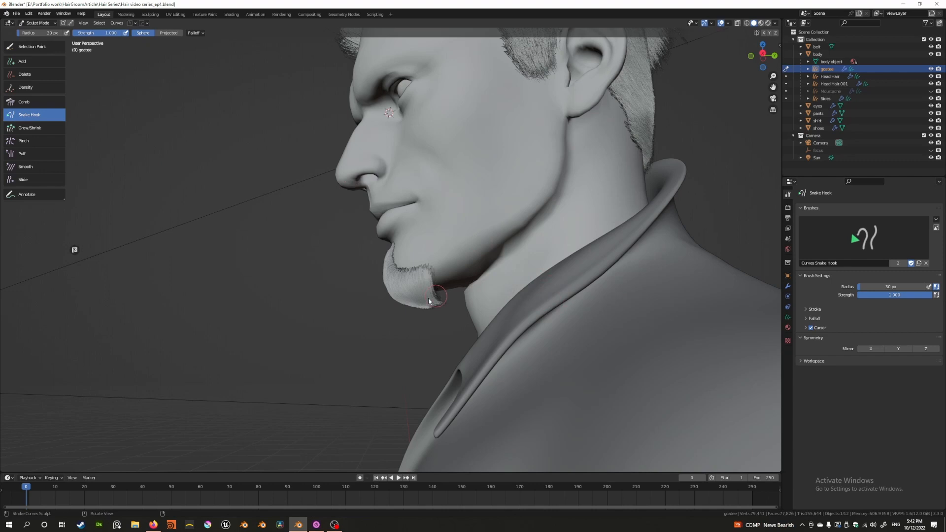
{"action": "mouse_move", "coordinate": [434, 305]}
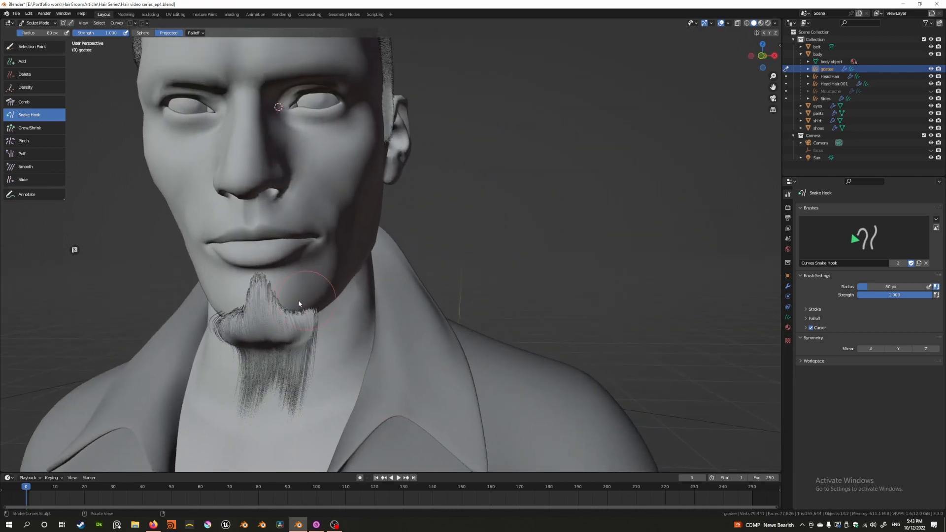
Step: Lengthen the goatee into a tapered beard using Puff, Comb and Snake Hook brushes
{"action": "left_click", "coordinate": [22, 154]}
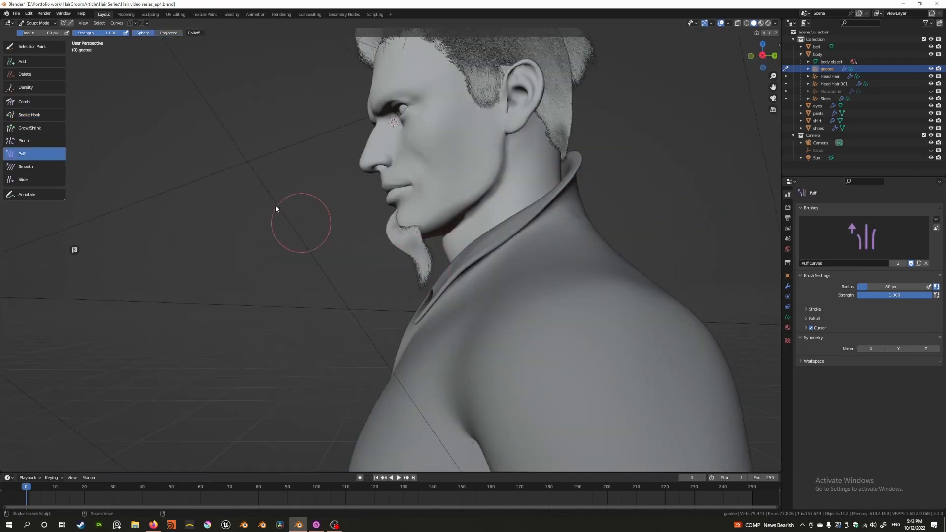
{"action": "left_click", "coordinate": [24, 101]}
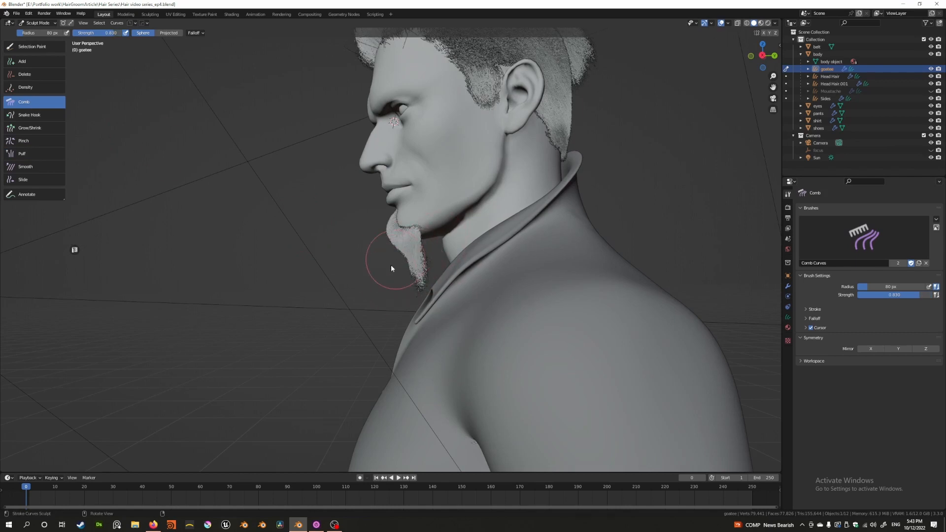
{"action": "left_click", "coordinate": [29, 115]}
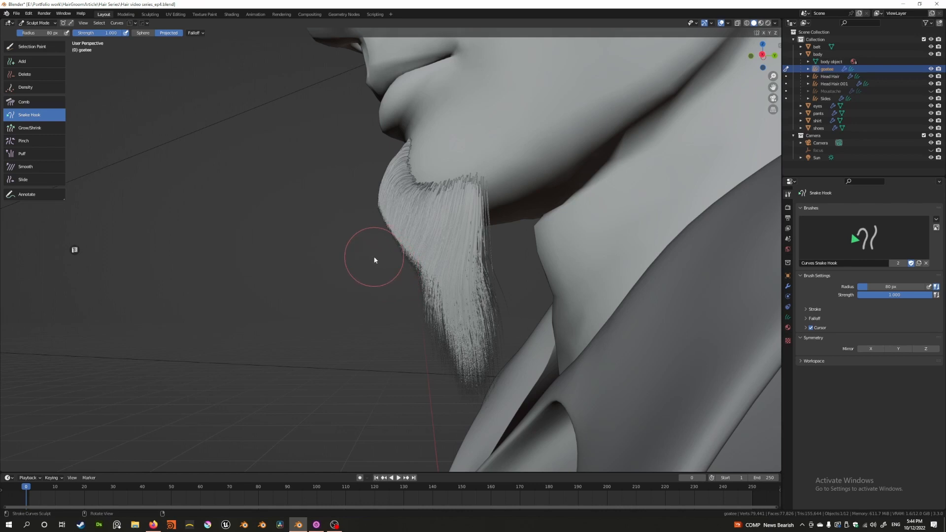
{"action": "mouse_move", "coordinate": [54, 114]}
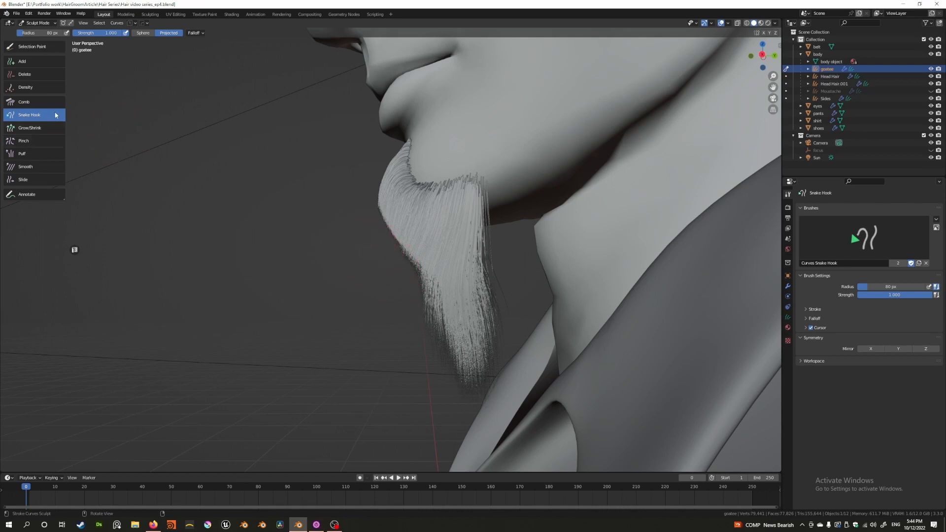
{"action": "left_click", "coordinate": [24, 102]}
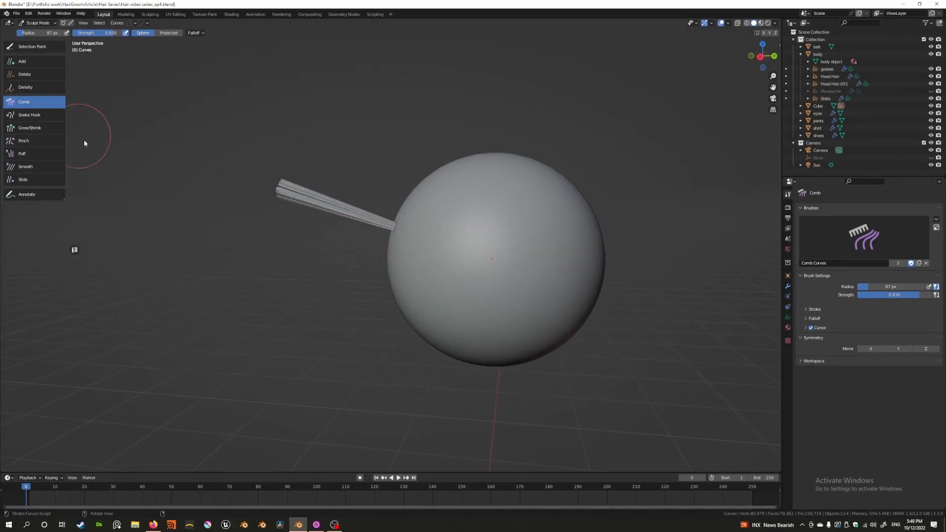
Step: Comb the tips of the test sphere's strand bundle
{"action": "left_click", "coordinate": [29, 115]}
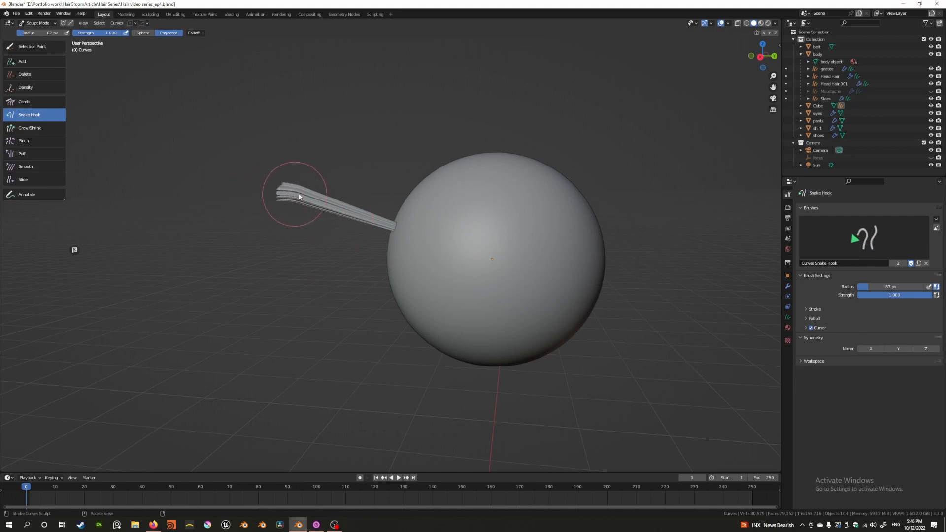
{"action": "left_click", "coordinate": [24, 101]}
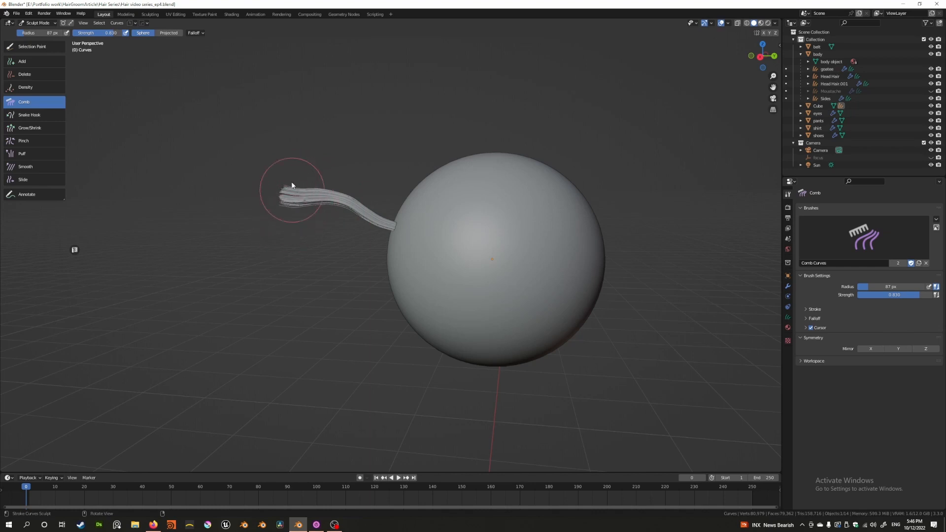
{"action": "left_click_drag", "start_coordinate": [293, 186], "coordinate": [295, 219]}
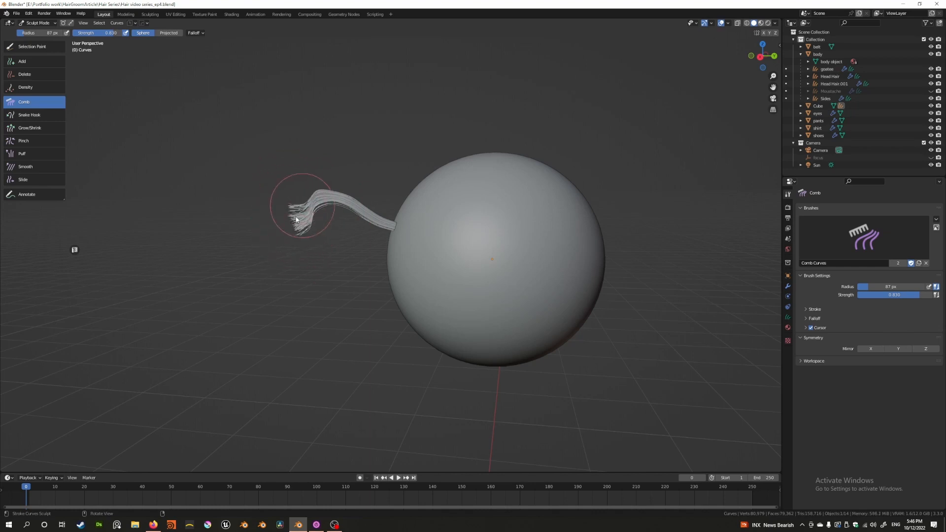
Step: Snake Hook-pull the sphere's strand bundle into a long sweeping arc
{"action": "left_click", "coordinate": [22, 61]}
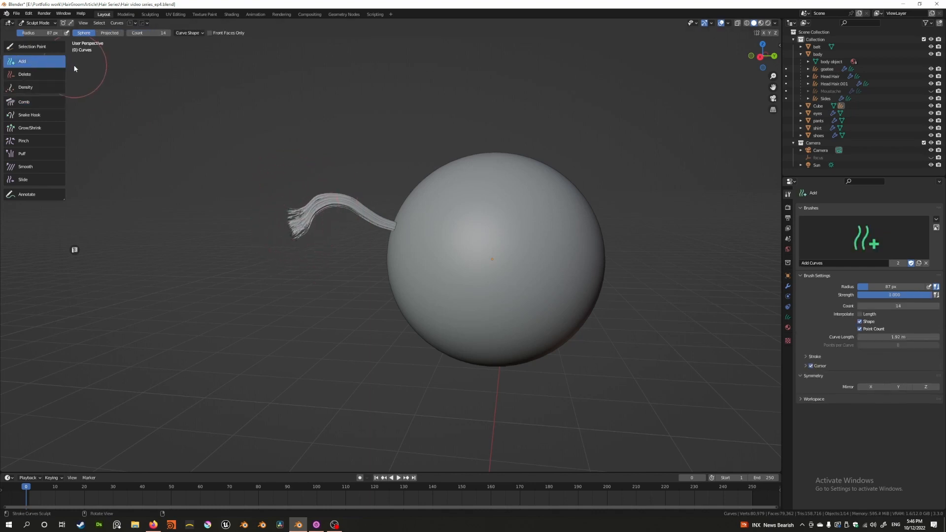
{"action": "left_click", "coordinate": [24, 102]}
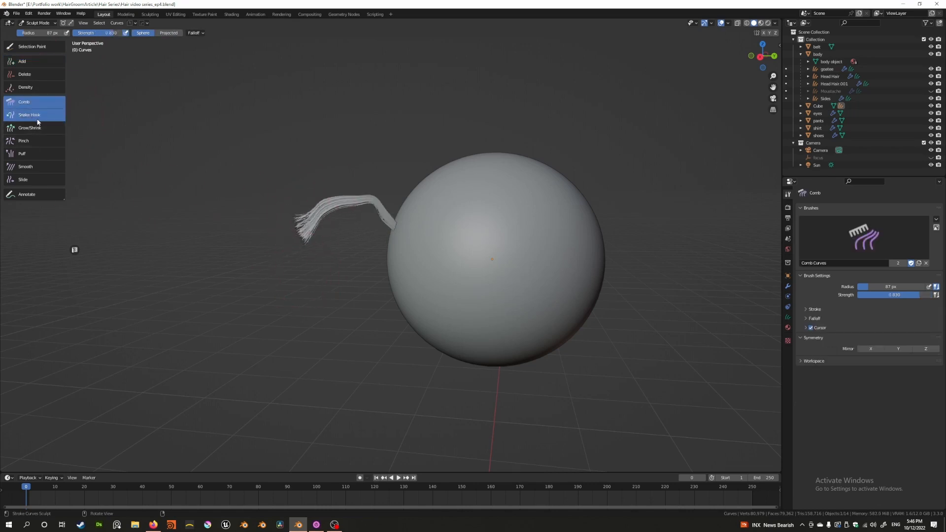
{"action": "left_click", "coordinate": [29, 115]}
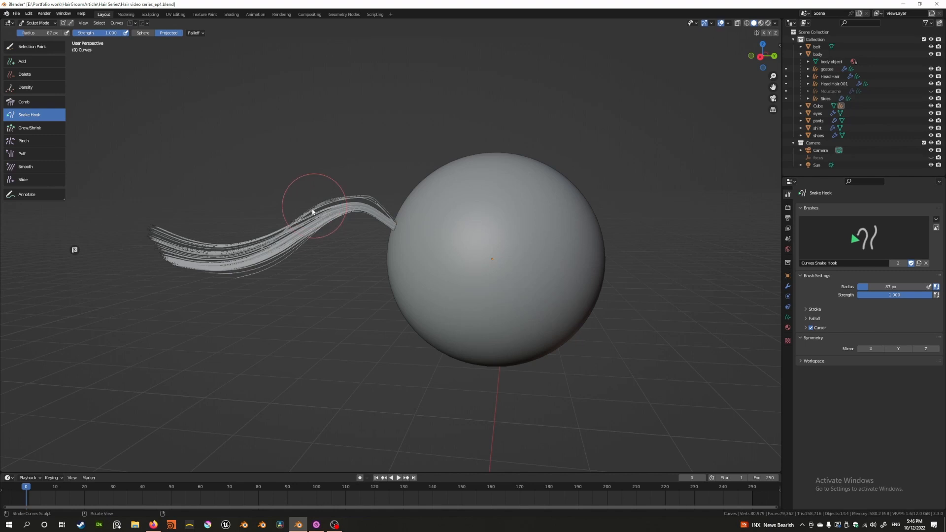
{"action": "left_click_drag", "start_coordinate": [314, 205], "coordinate": [555, 96]}
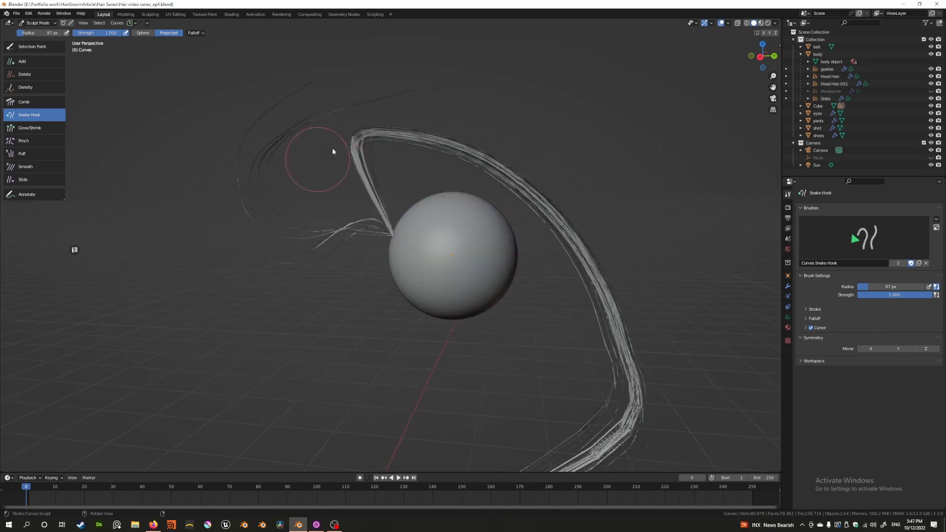
{"action": "left_click", "coordinate": [24, 101]}
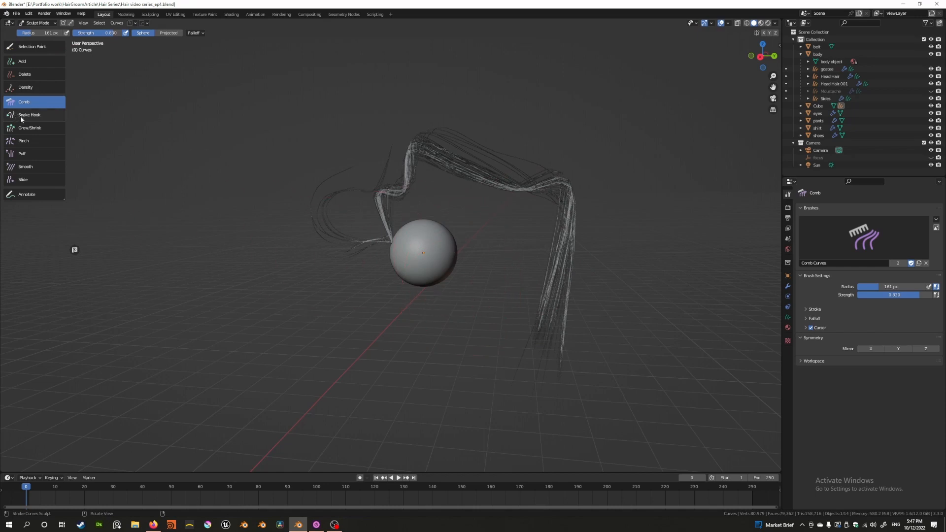
{"action": "mouse_move", "coordinate": [402, 232]}
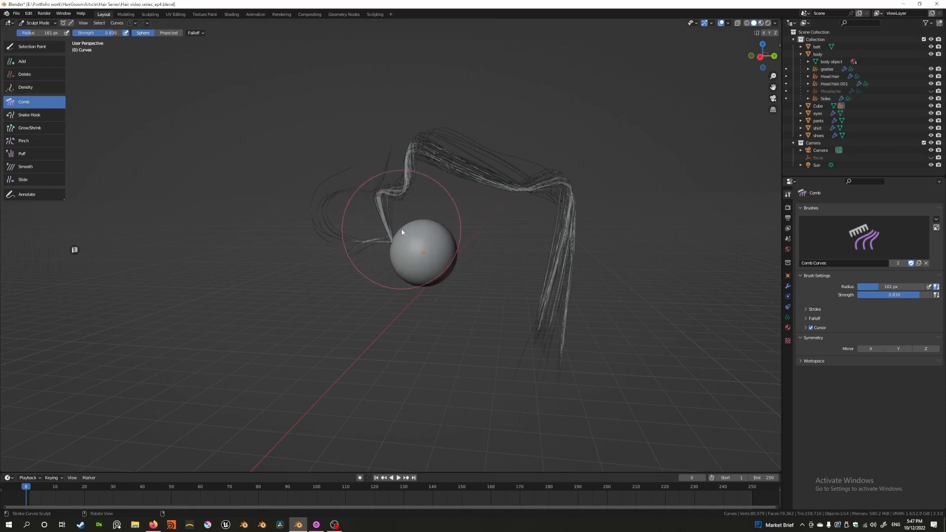
{"action": "mouse_move", "coordinate": [207, 195]}
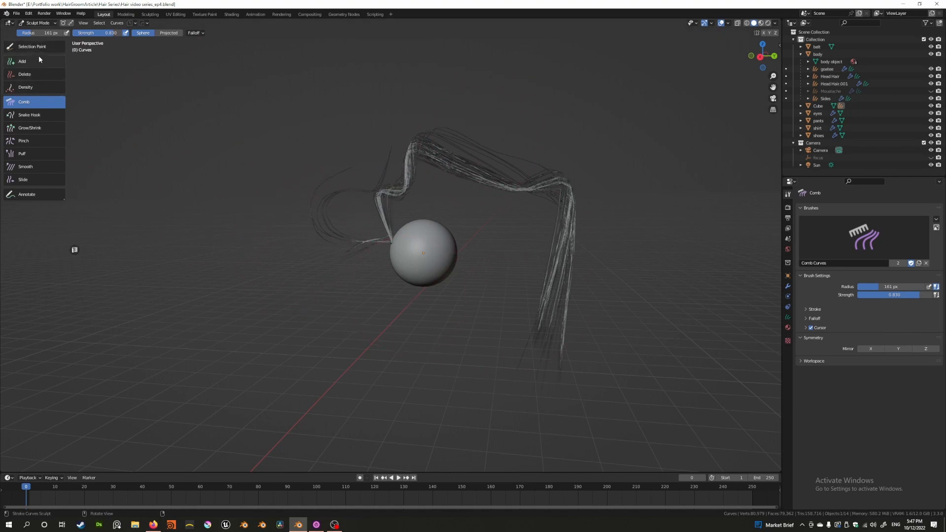
Step: Disable Interpolate Point Count on the Add brush, then switch to Snake Hook
{"action": "left_click", "coordinate": [22, 61]}
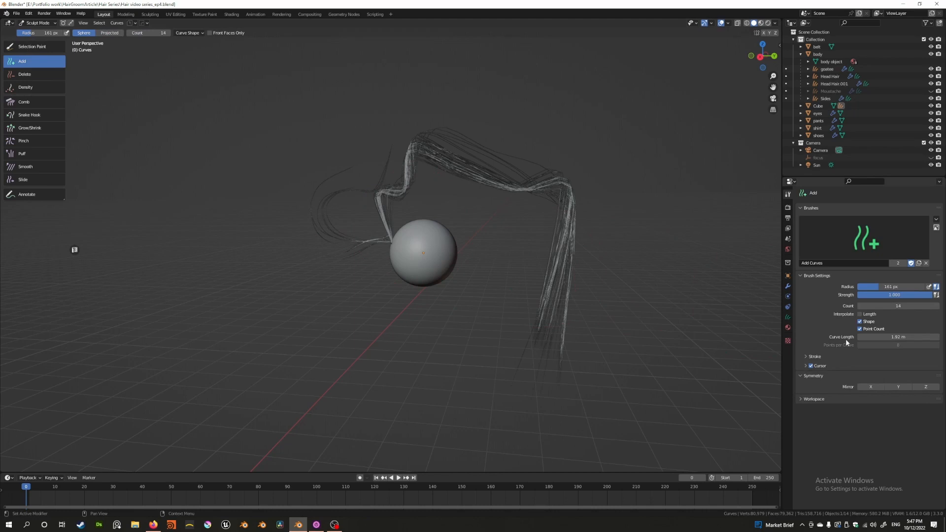
{"action": "mouse_move", "coordinate": [865, 331]}
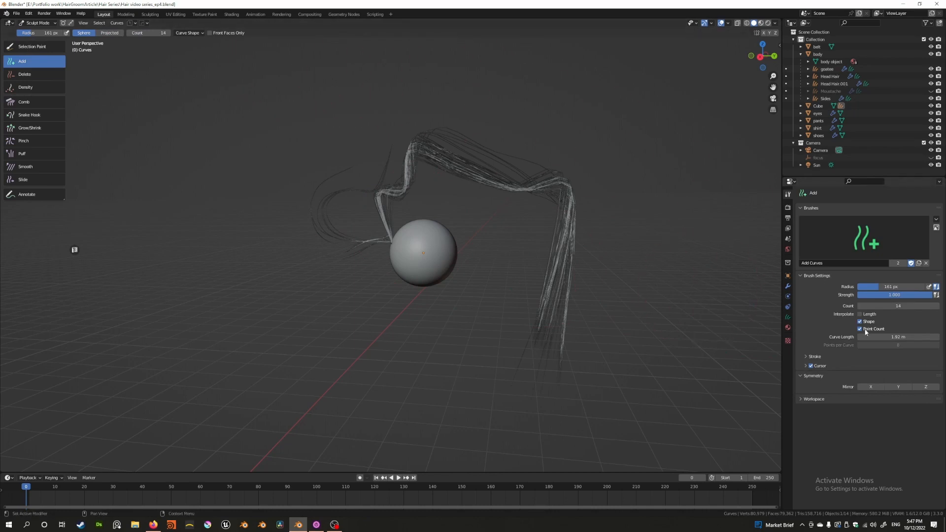
{"action": "left_click", "coordinate": [860, 328]}
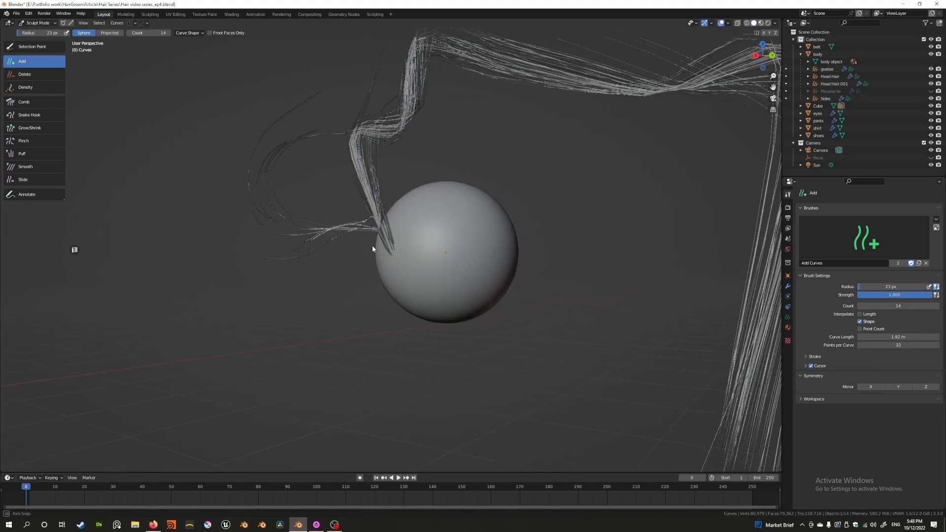
{"action": "left_click", "coordinate": [28, 114]}
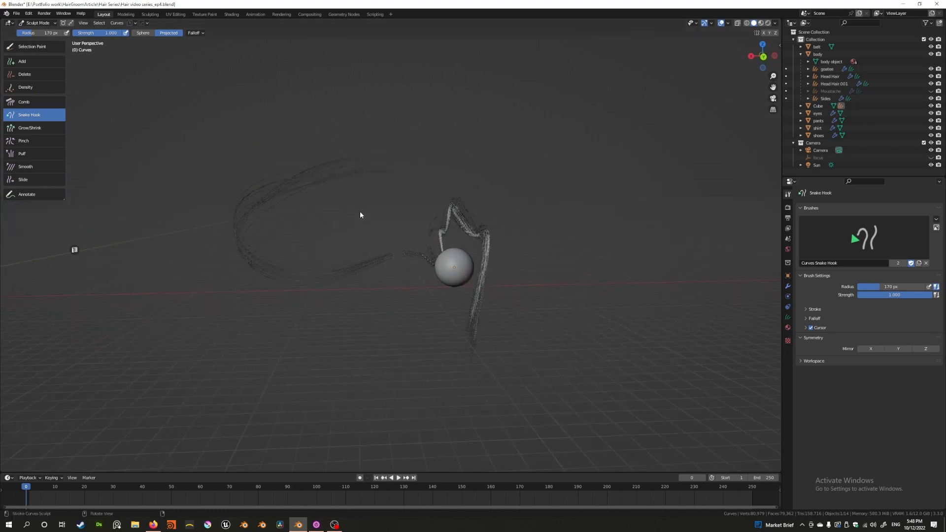
Step: Select the Delete brush to erase the sphere's hair curves
{"action": "left_click", "coordinate": [25, 74]}
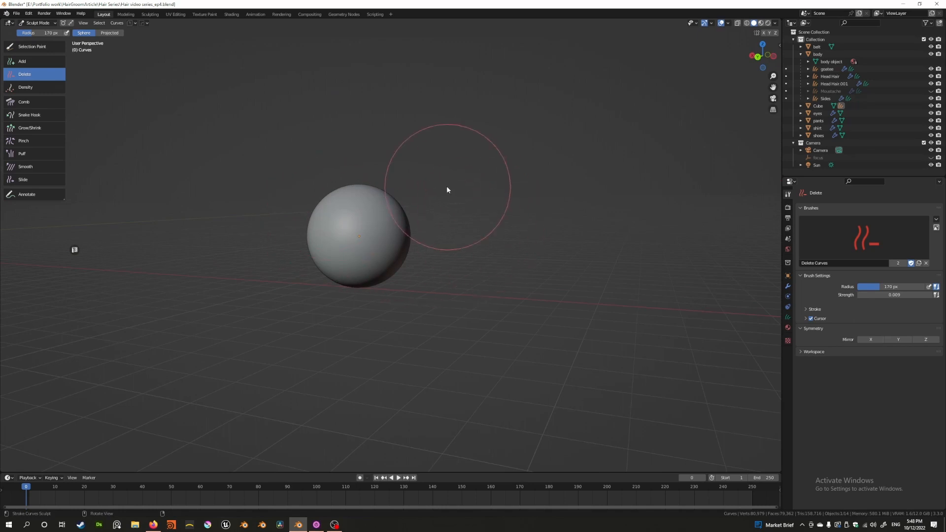
{"action": "mouse_move", "coordinate": [325, 199]}
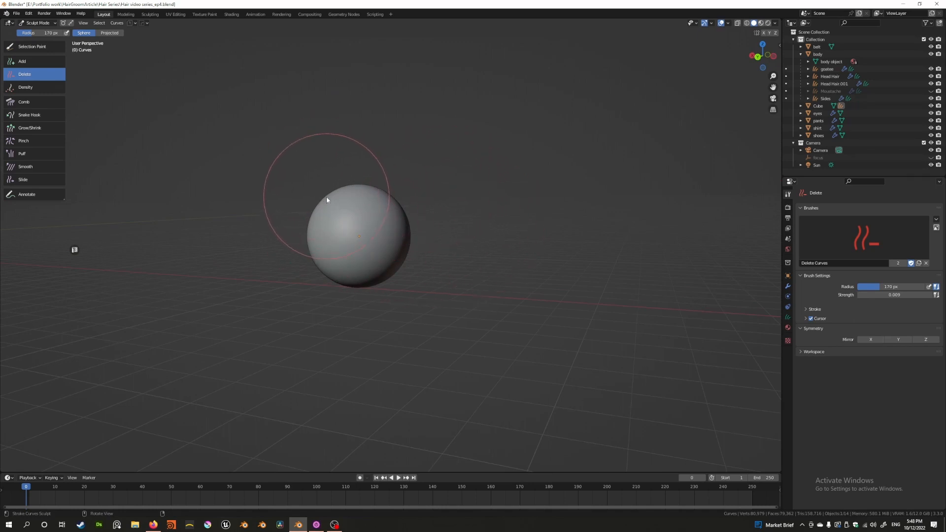
{"action": "mouse_move", "coordinate": [417, 250]}
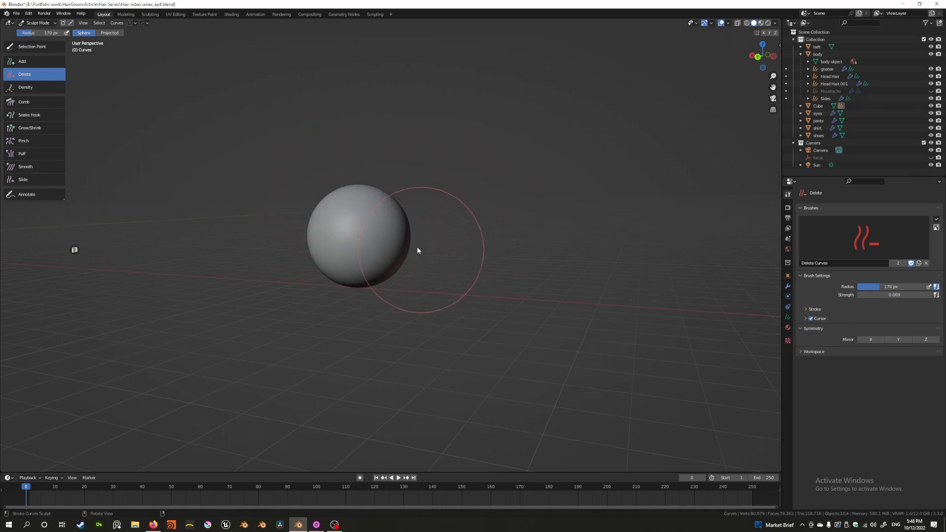
{"action": "mouse_move", "coordinate": [409, 246]}
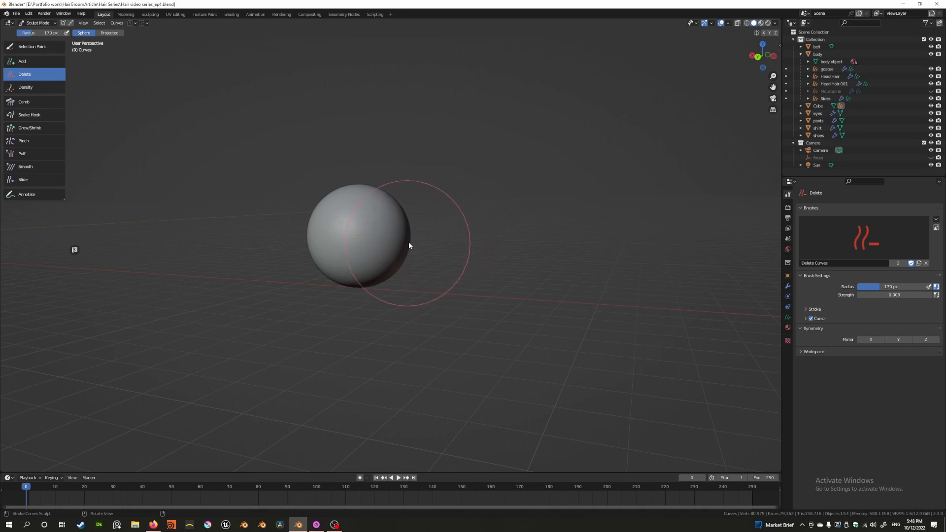
{"action": "mouse_move", "coordinate": [421, 297]}
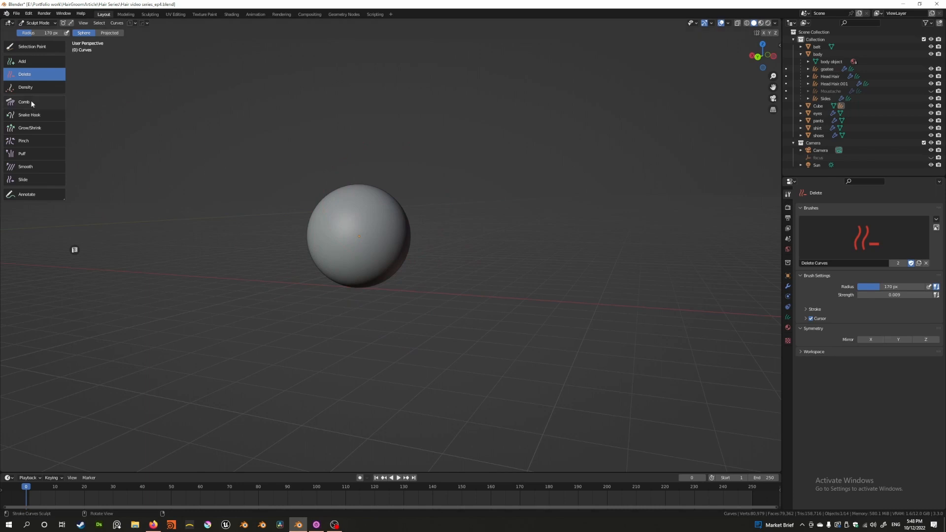
{"action": "mouse_move", "coordinate": [40, 124]}
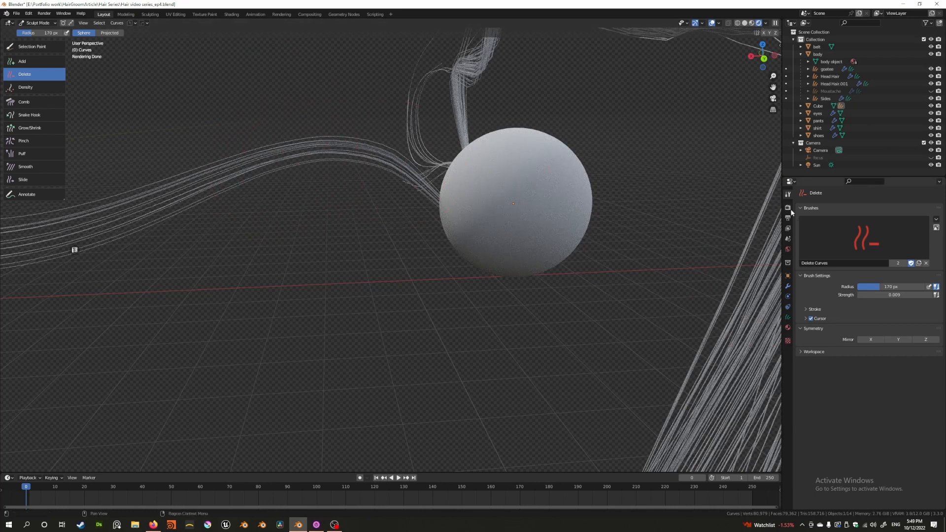
Step: Set Curve Subdivisions to 4 in the Render Properties Curves panel
{"action": "left_click", "coordinate": [787, 207]}
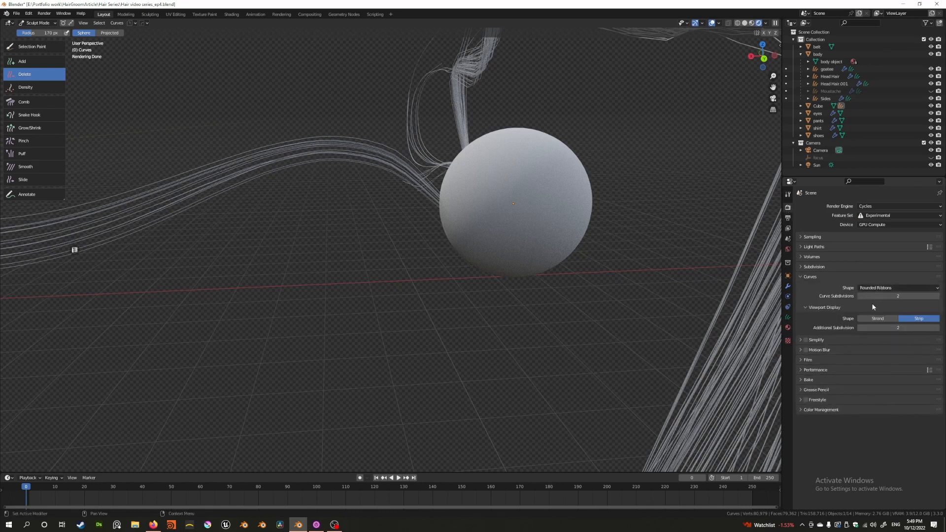
{"action": "left_click", "coordinate": [897, 296]}
{"action": "type", "text": "4"}
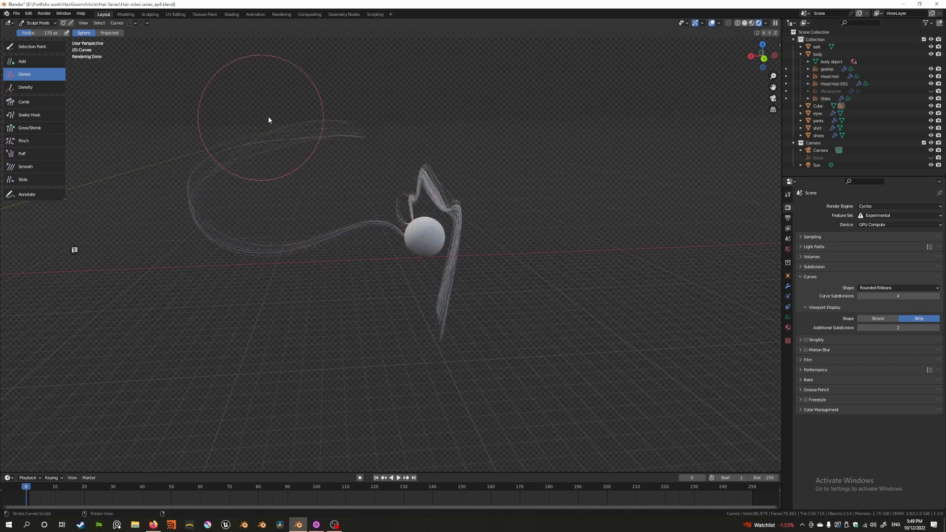
{"action": "mouse_move", "coordinate": [213, 222]}
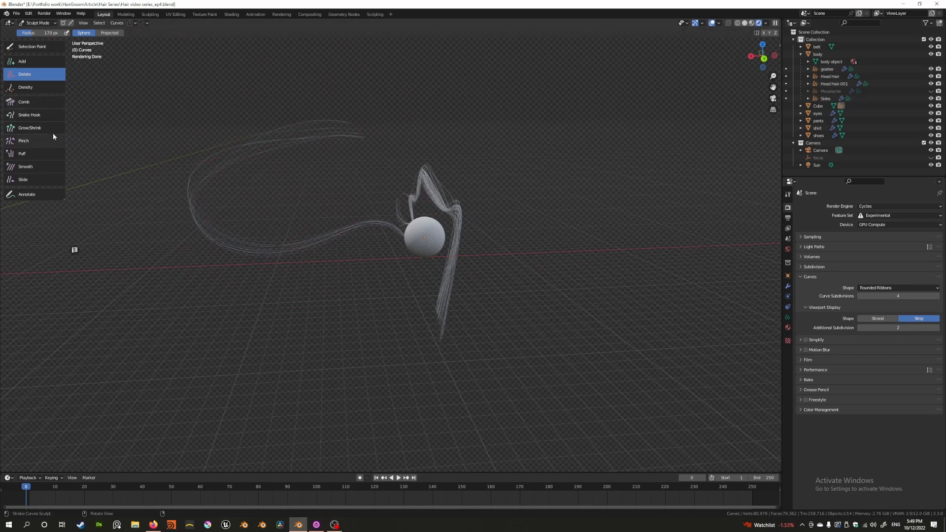
{"action": "mouse_move", "coordinate": [41, 67]}
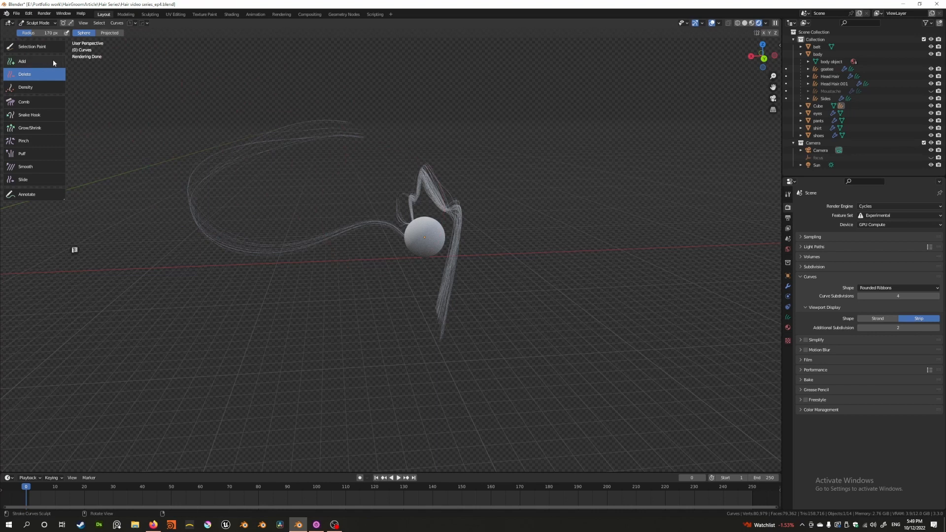
{"action": "mouse_move", "coordinate": [33, 120]}
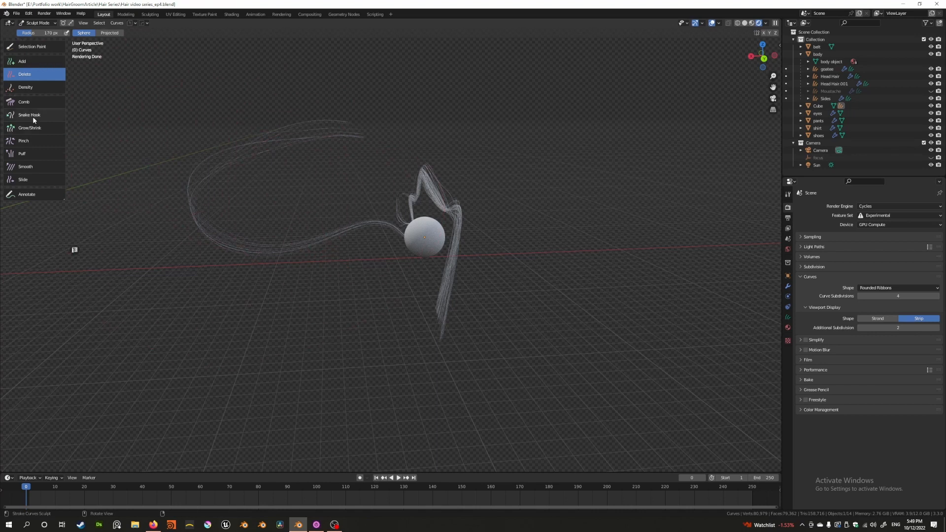
{"action": "mouse_move", "coordinate": [244, 156]}
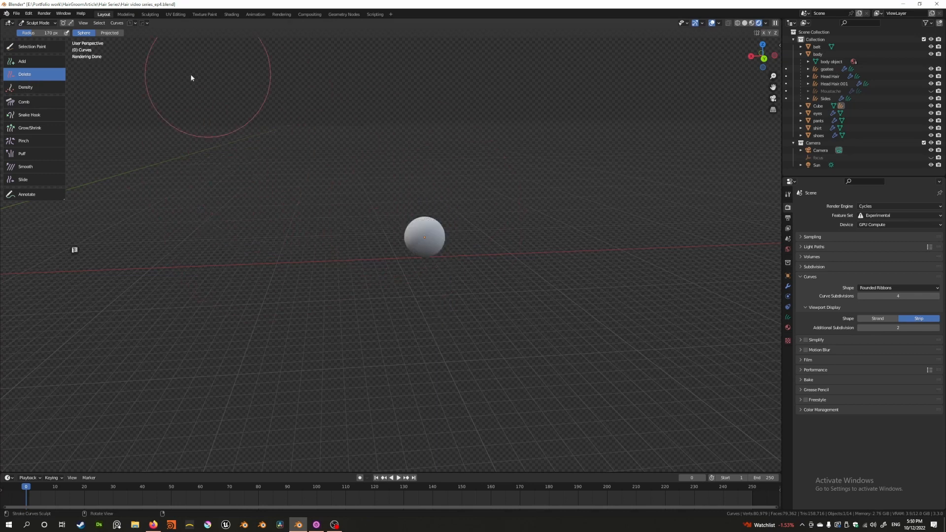
Step: Leave curve sculpting and return to Object Mode to remove the test sphere
{"action": "left_click", "coordinate": [38, 22]}
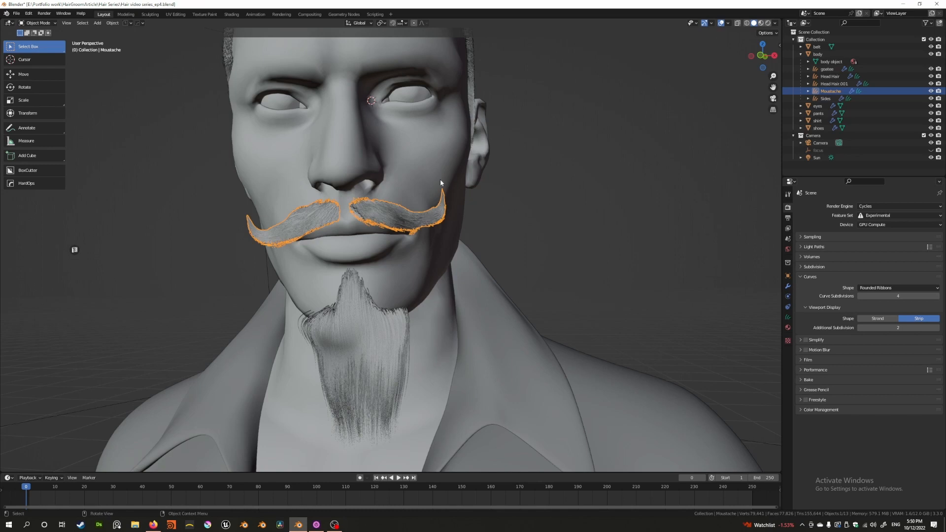
{"action": "mouse_move", "coordinate": [445, 192]}
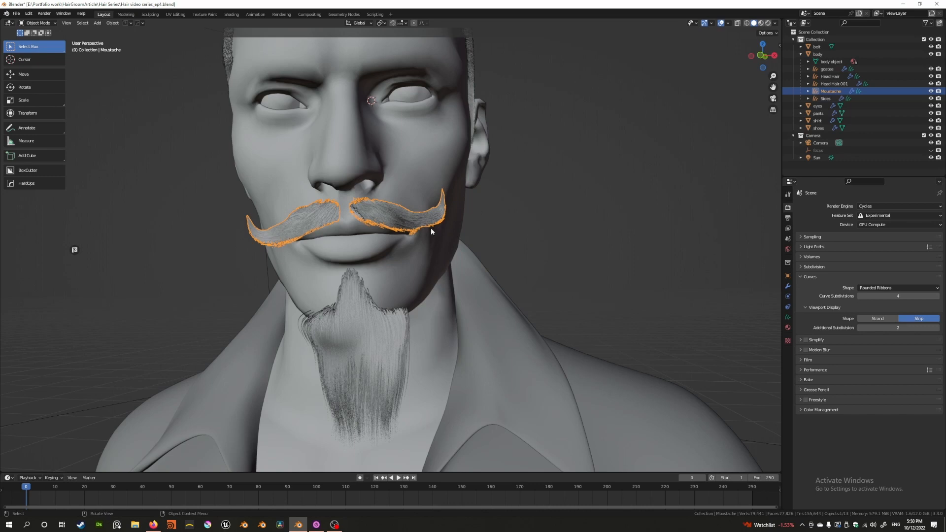
{"action": "mouse_move", "coordinate": [421, 204]}
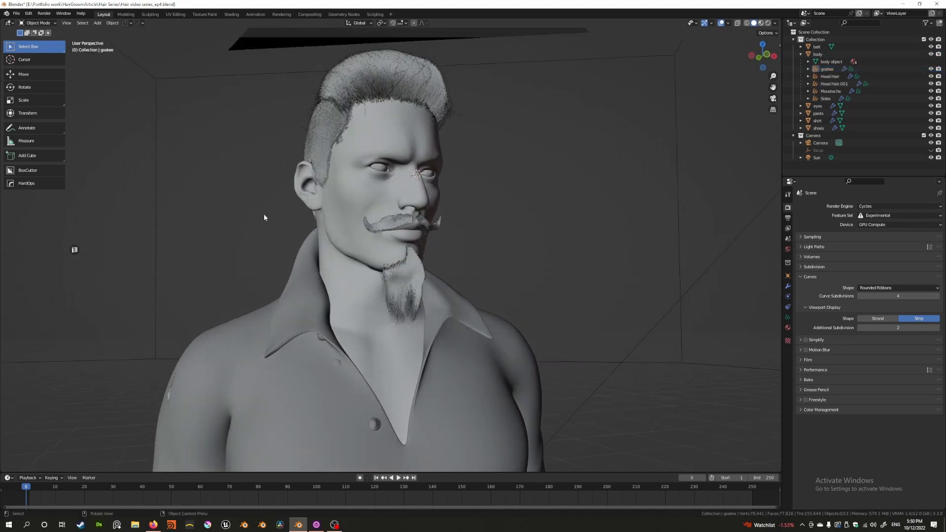
Step: Put the goatee in Sculpt Mode, try Grow/Shrink and Puff, then pick the Comb brush
{"action": "left_click", "coordinate": [37, 23]}
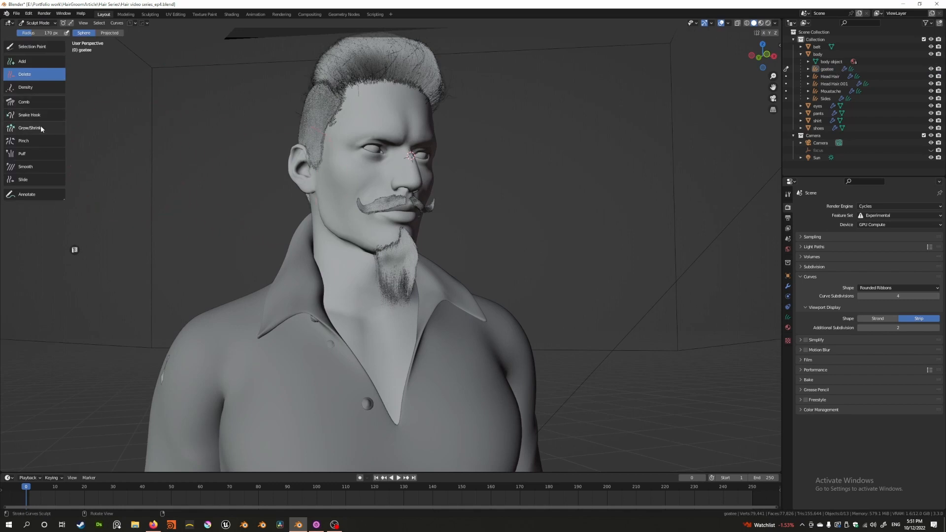
{"action": "mouse_move", "coordinate": [41, 131]}
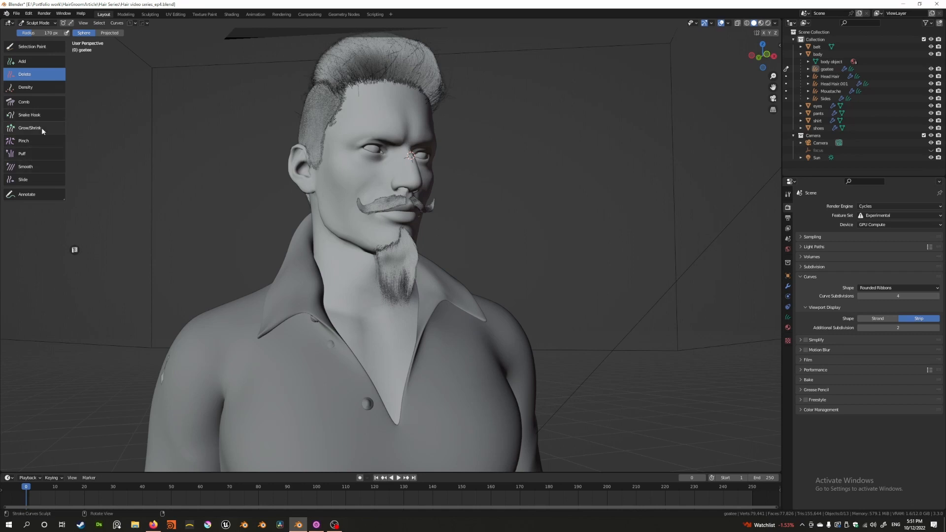
{"action": "left_click", "coordinate": [30, 127]}
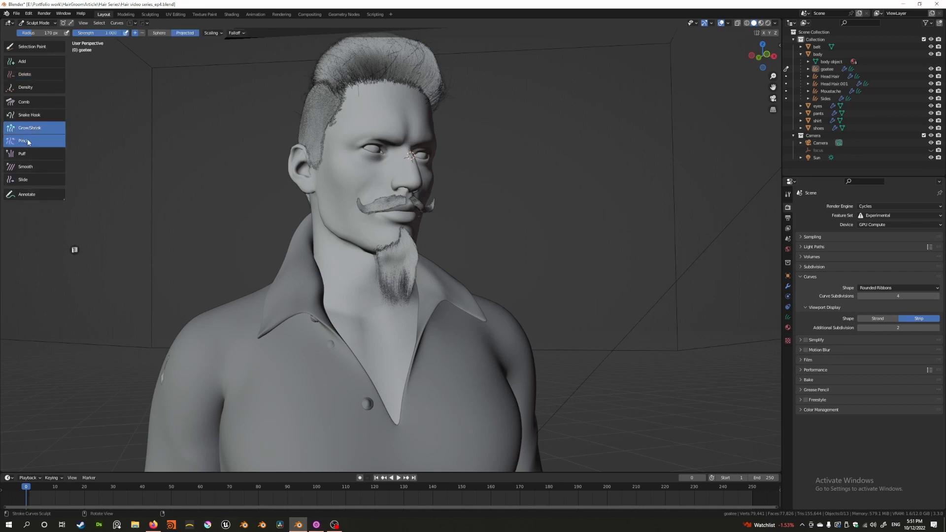
{"action": "left_click", "coordinate": [24, 153]}
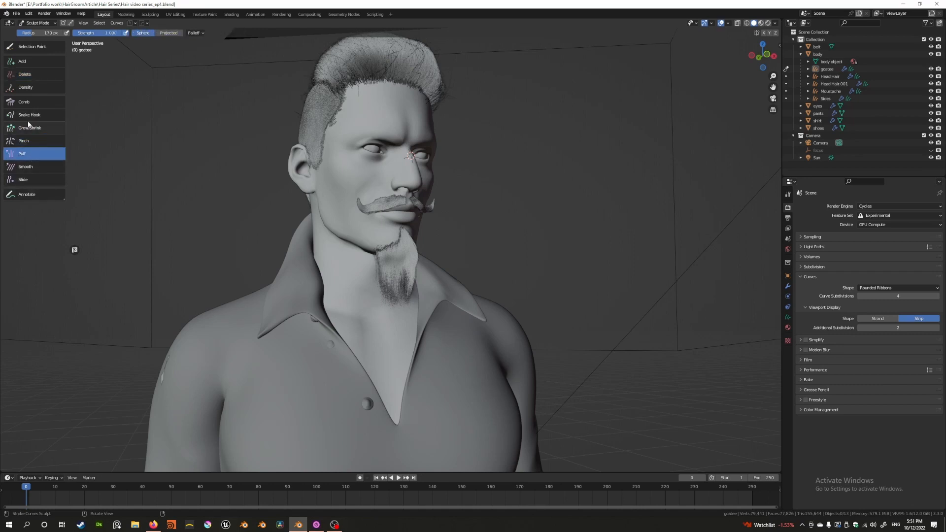
{"action": "left_click", "coordinate": [25, 101]}
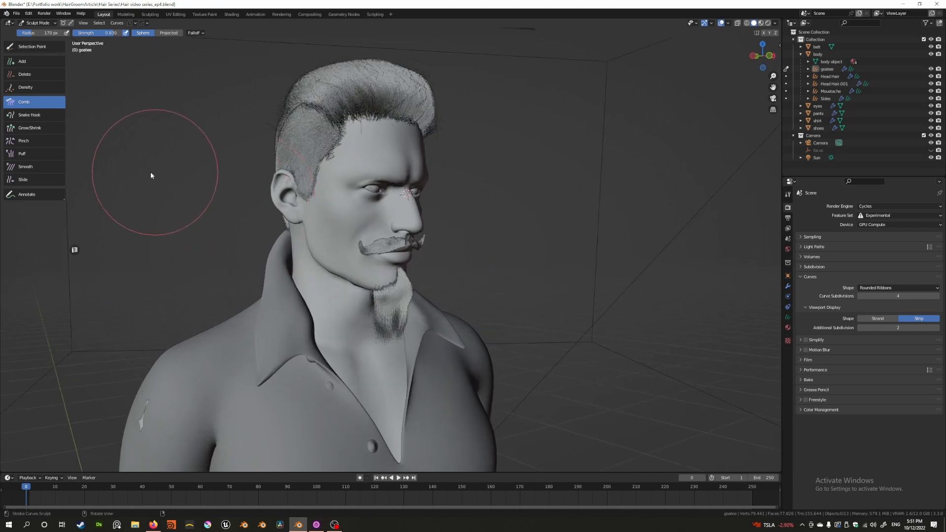
{"action": "mouse_move", "coordinate": [24, 101]}
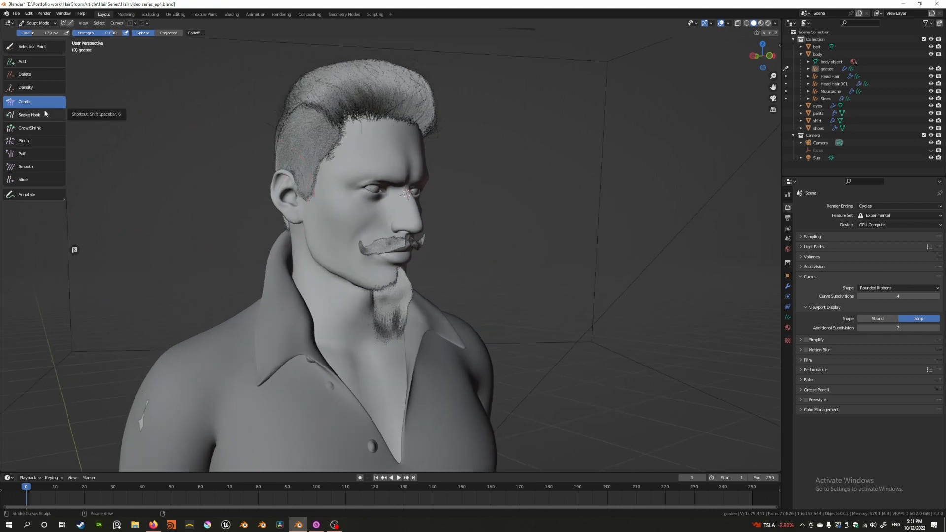